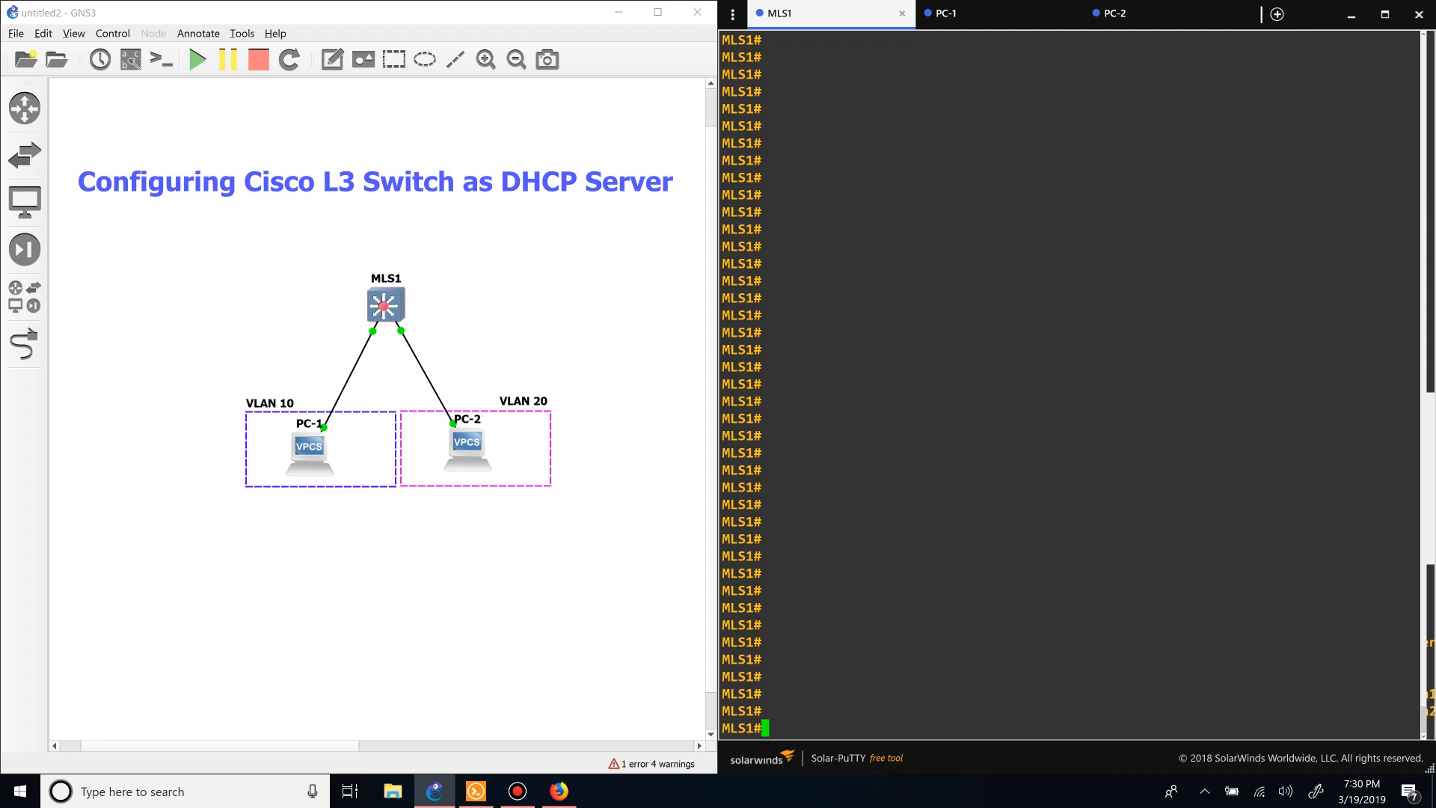
- Verify Vlan10 10.0.0.254 and Vlan20 20.0.0.254 are up with 'show ip int brief', then enter config t
type("s")
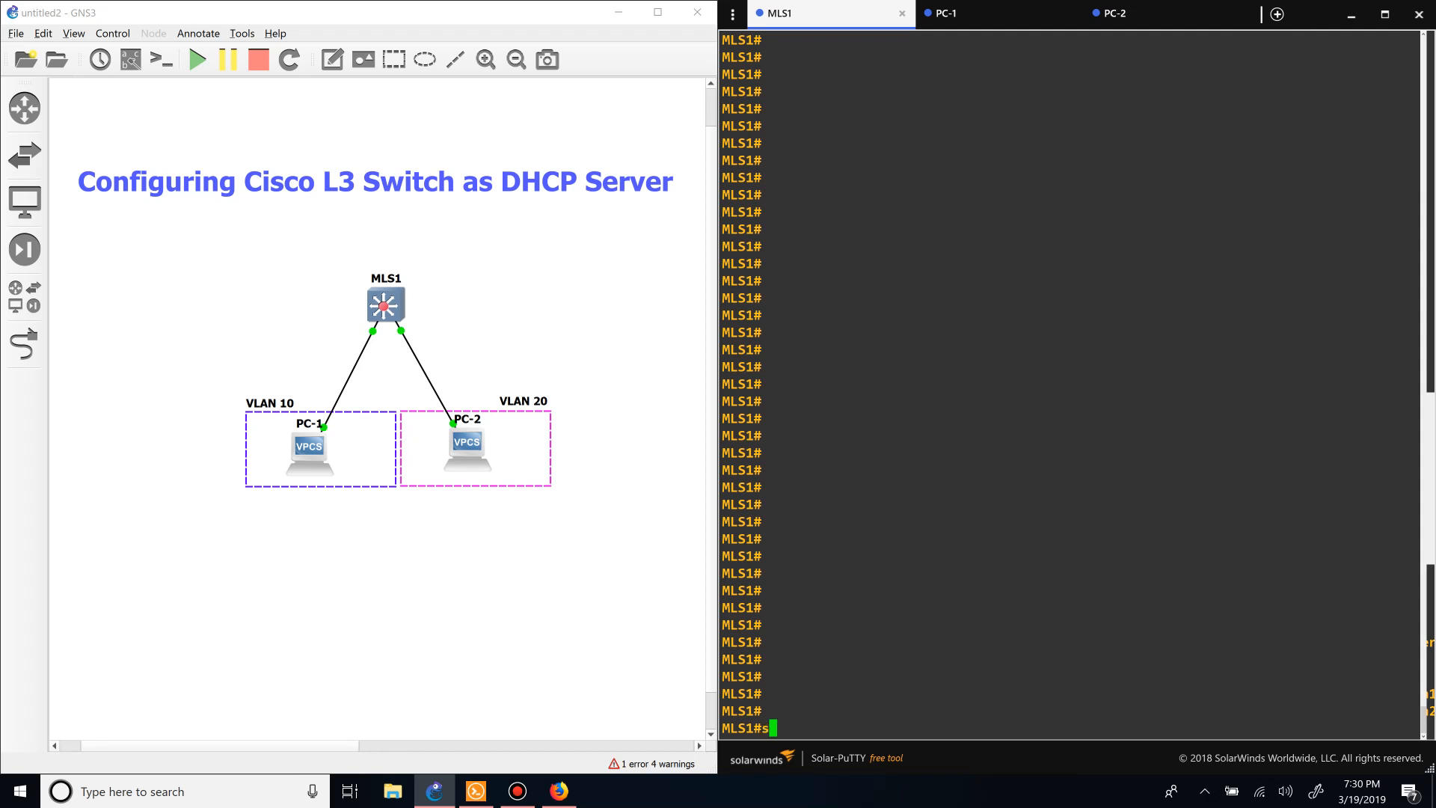
type("how ip int brief | exc un")
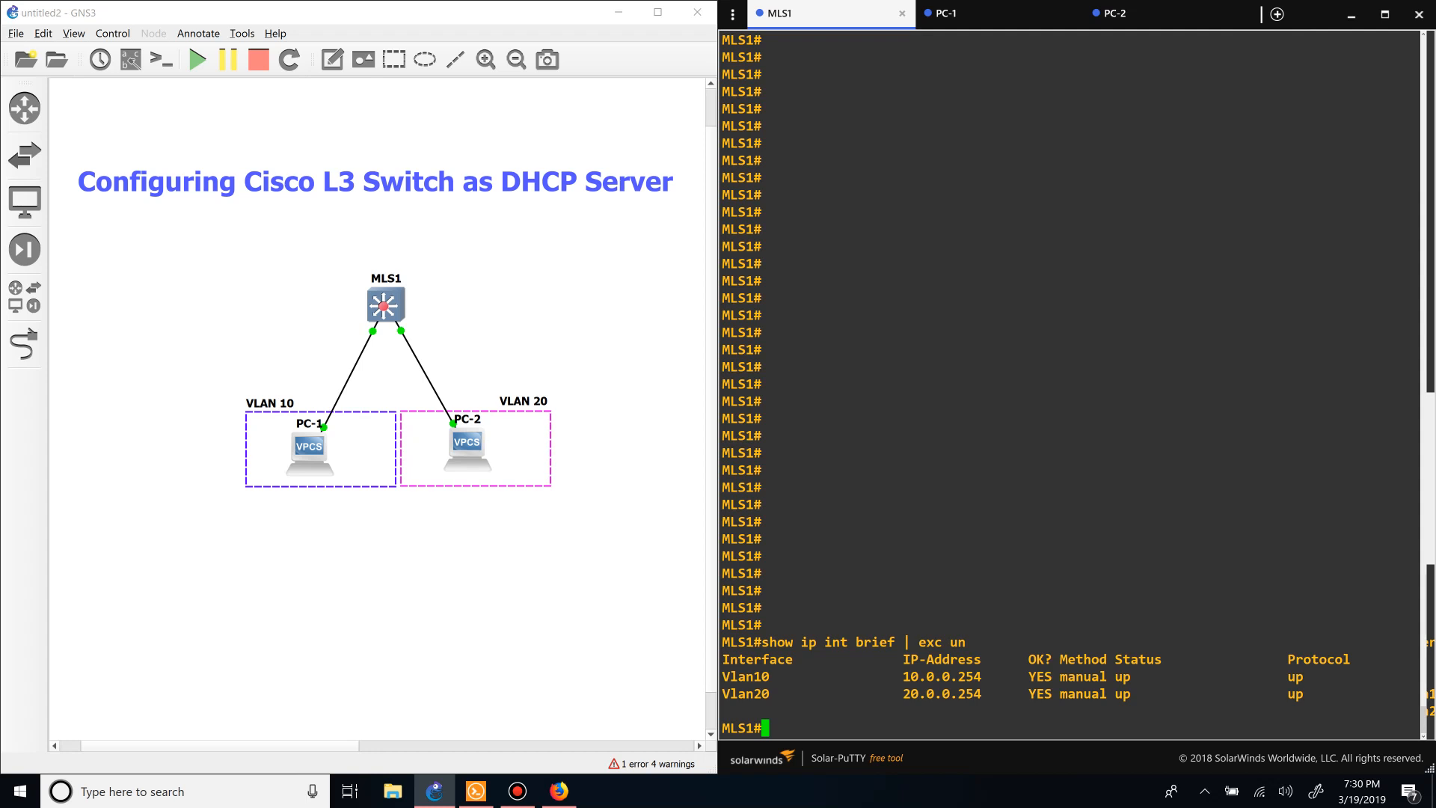
type("config t")
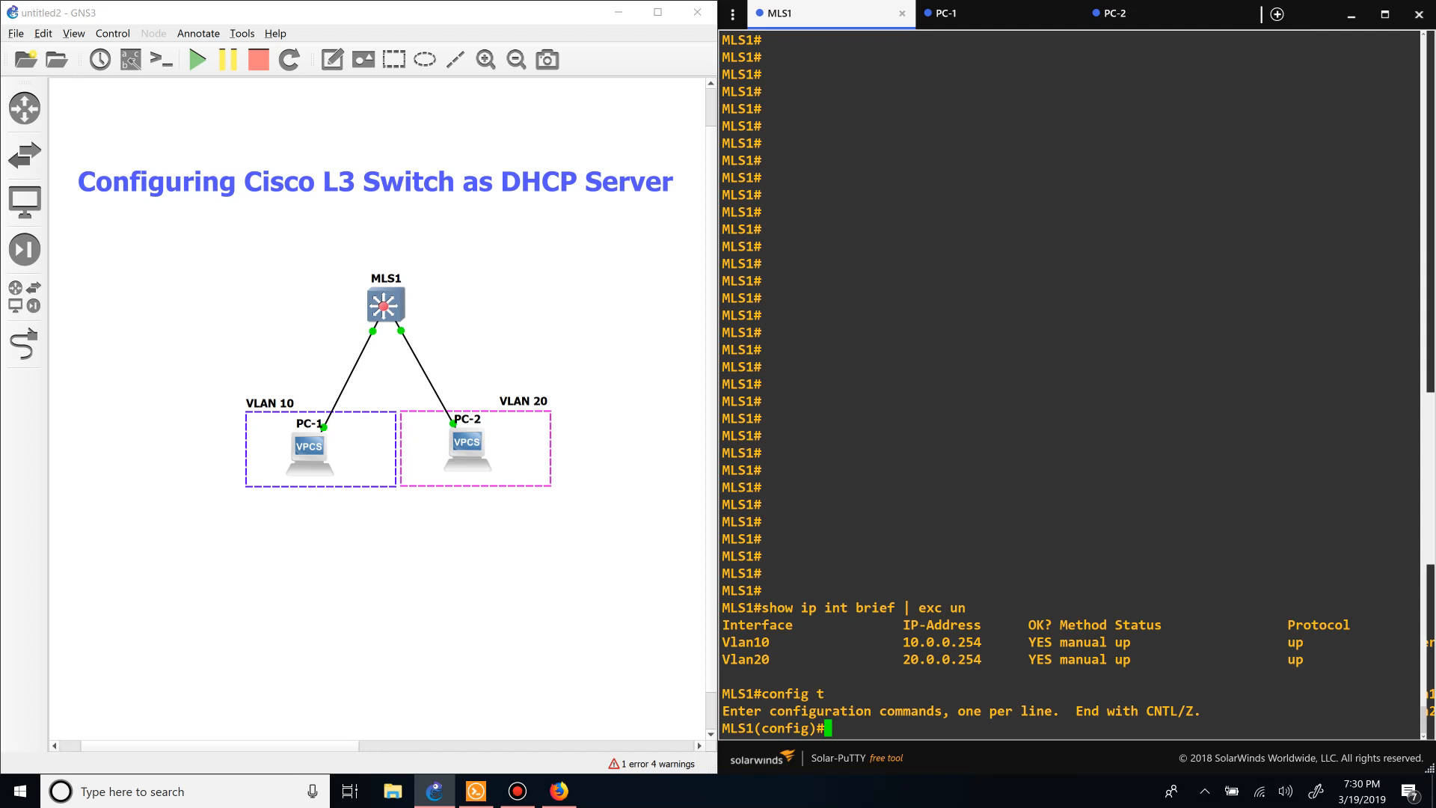
- Exclude gateway addresses 10.0.0.254 and 20.0.0.254 from DHCP with 'ip dhcp excluded-address'
type("ip d")
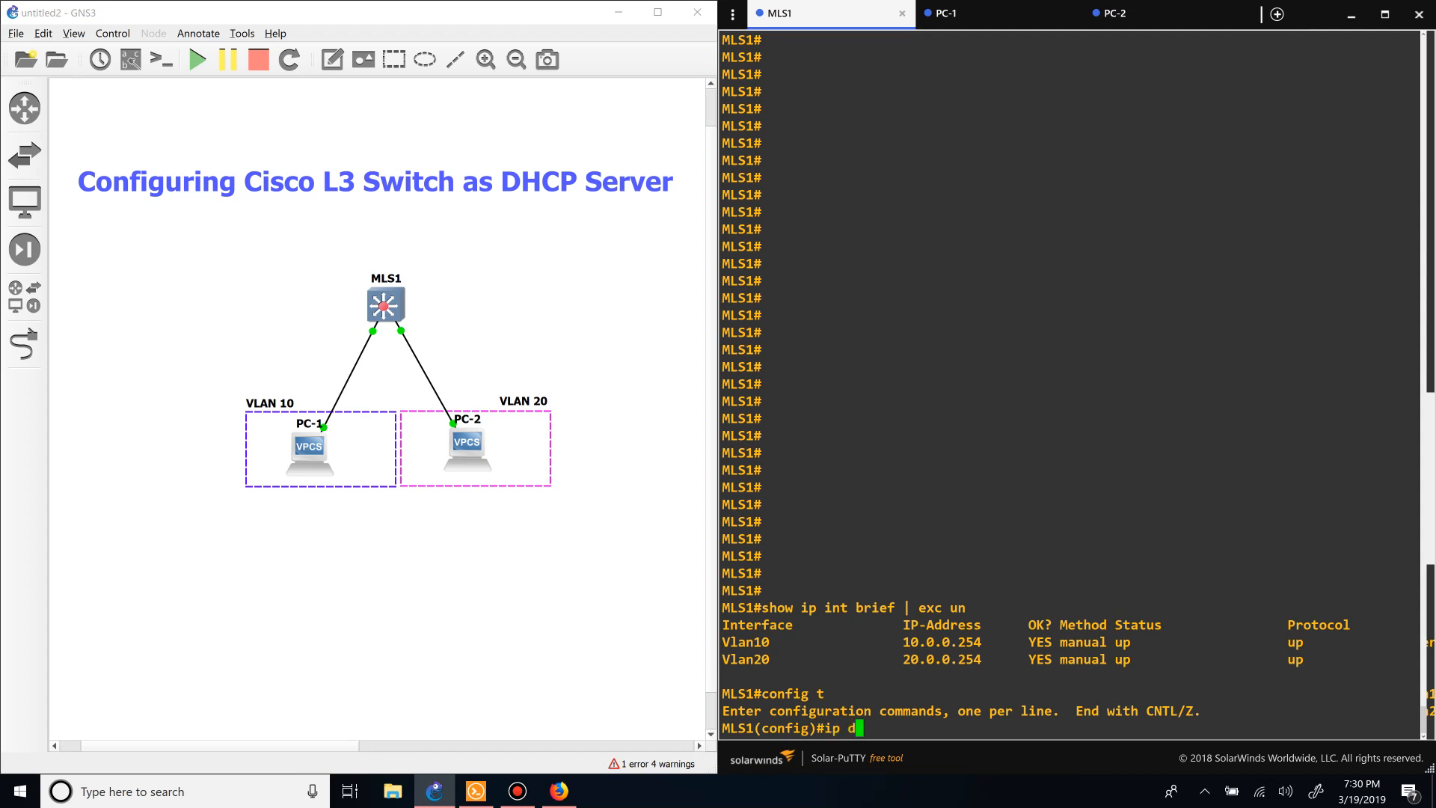
type("chp ex")
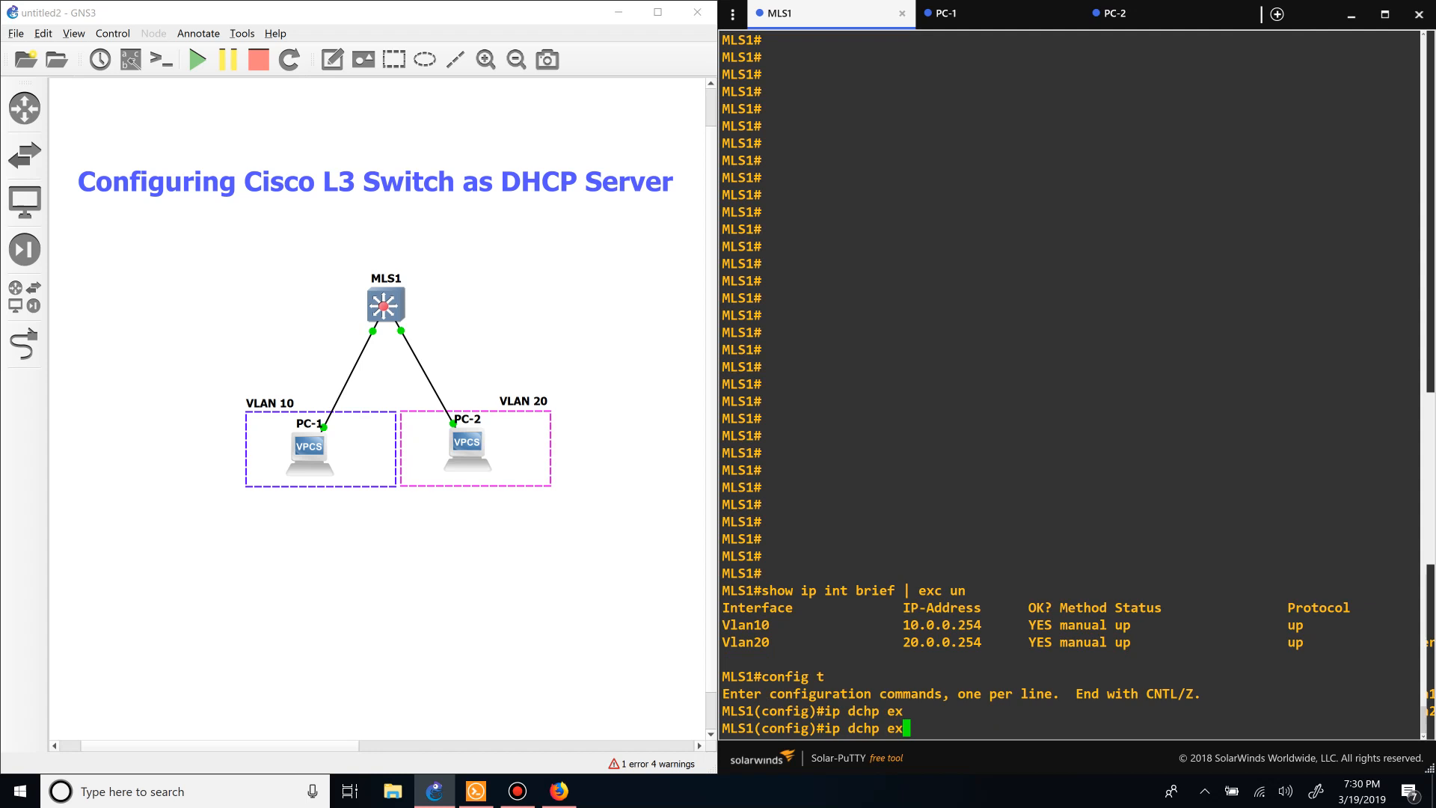
type("cluded-address")
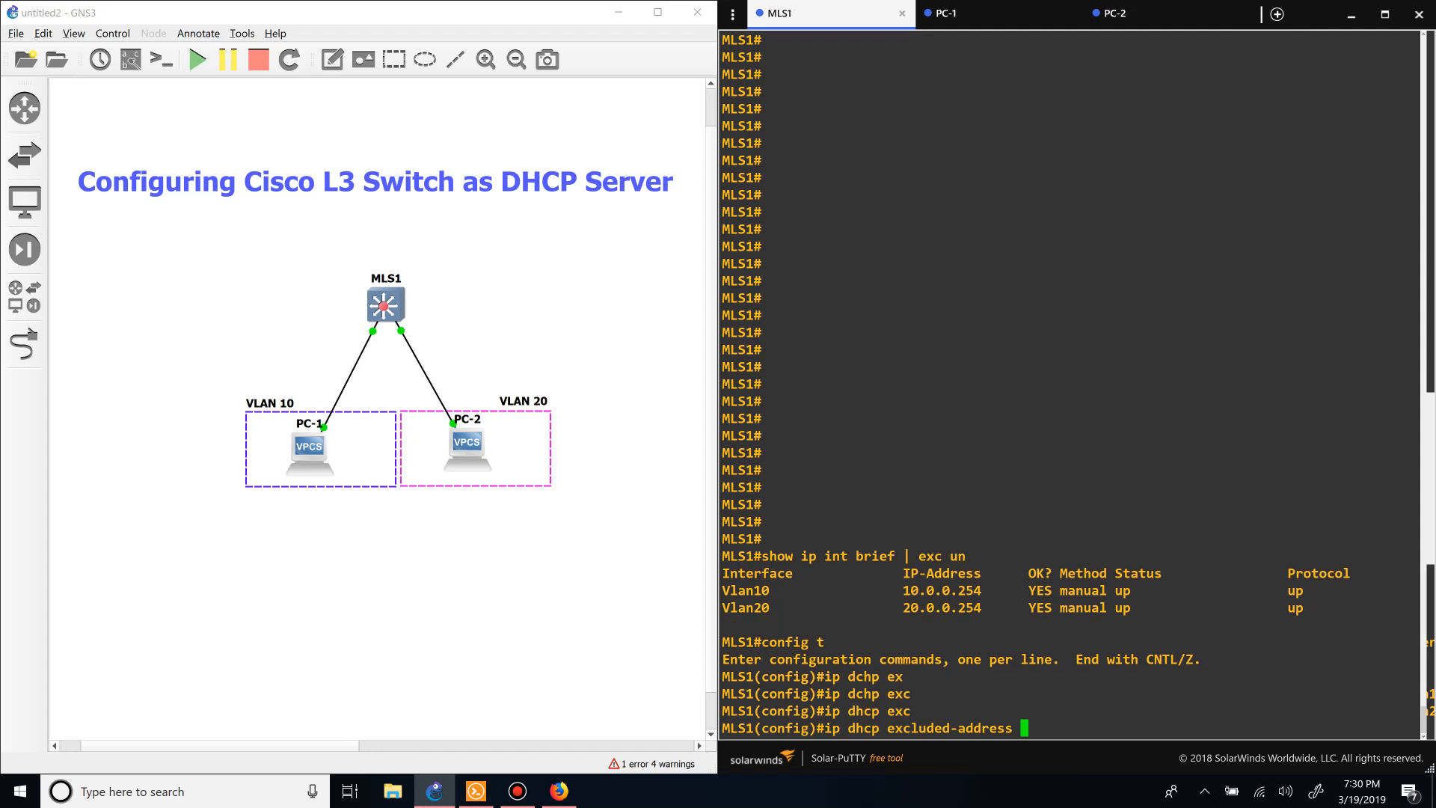
type("10.0.0.254")
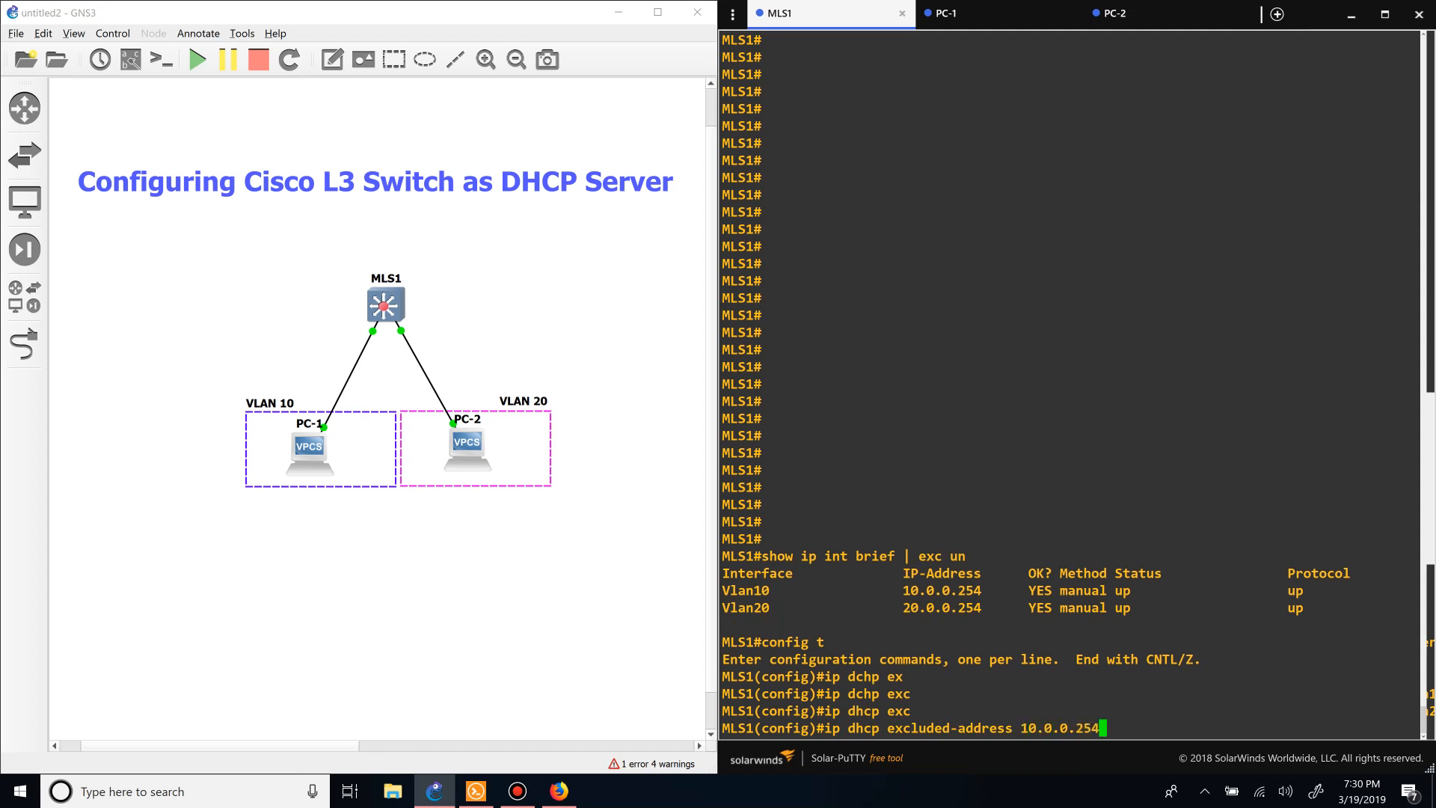
type("ip dhcp excluded-address 10.0.0.2")
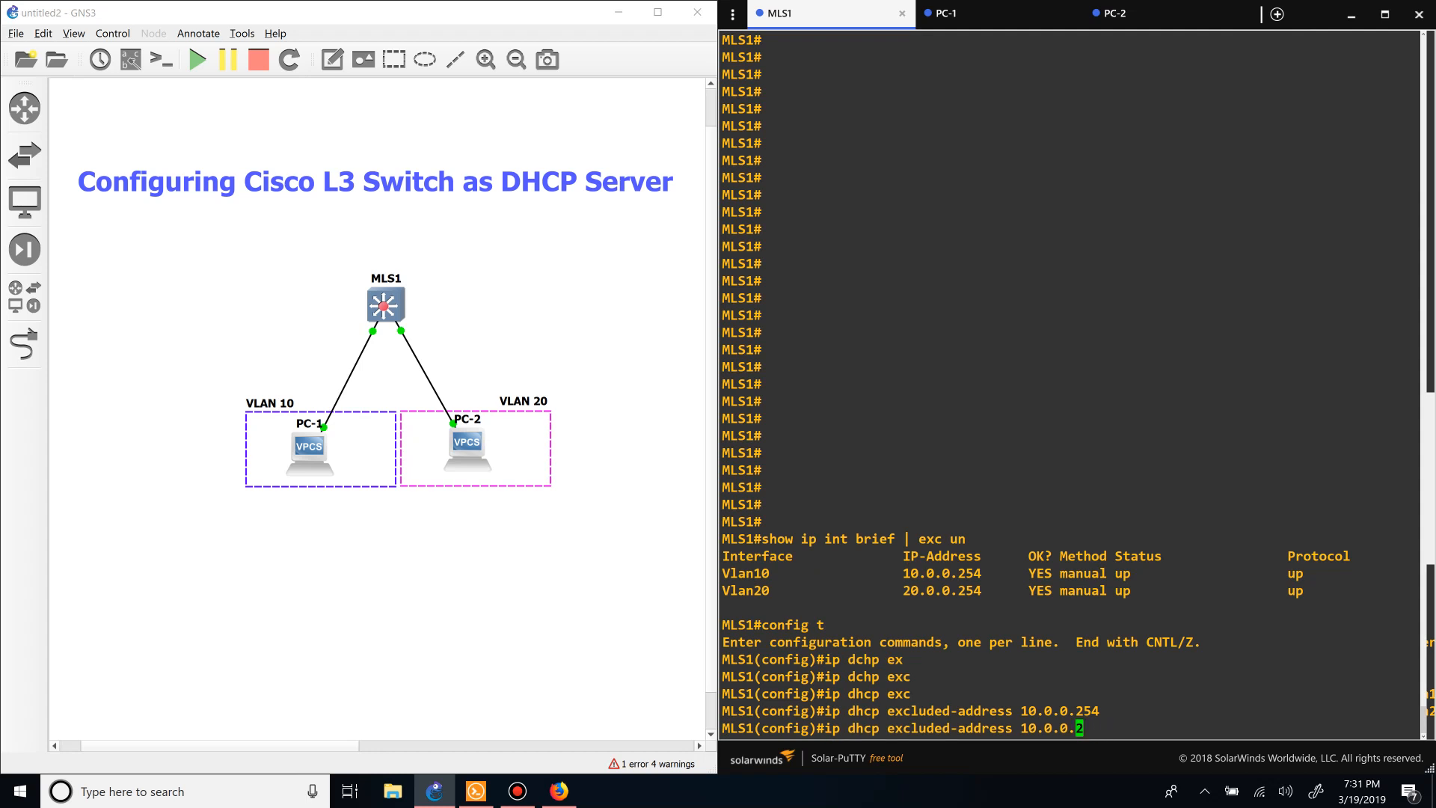
key("BackSpace")
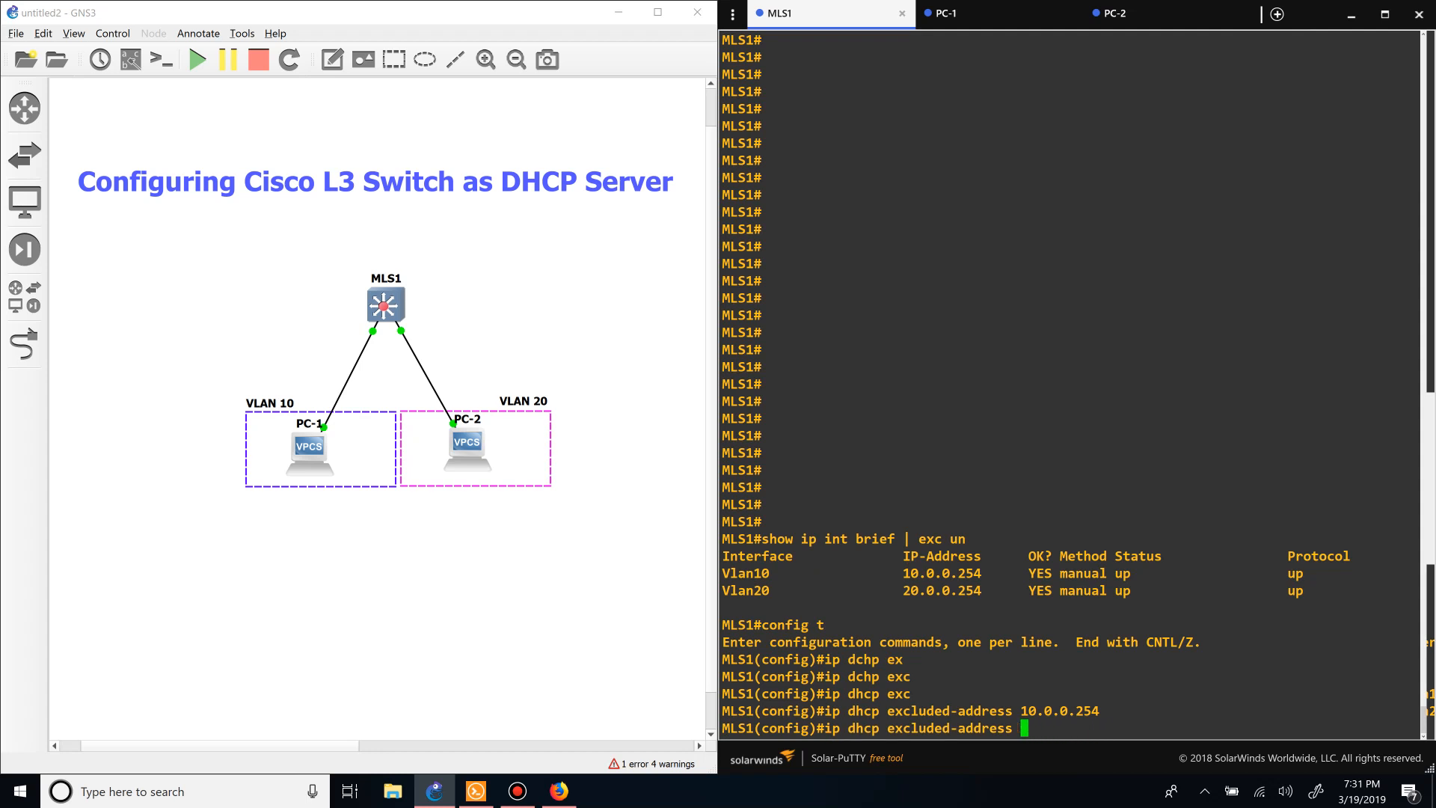
type("20.0.0.254")
type("ip dhcp pool")
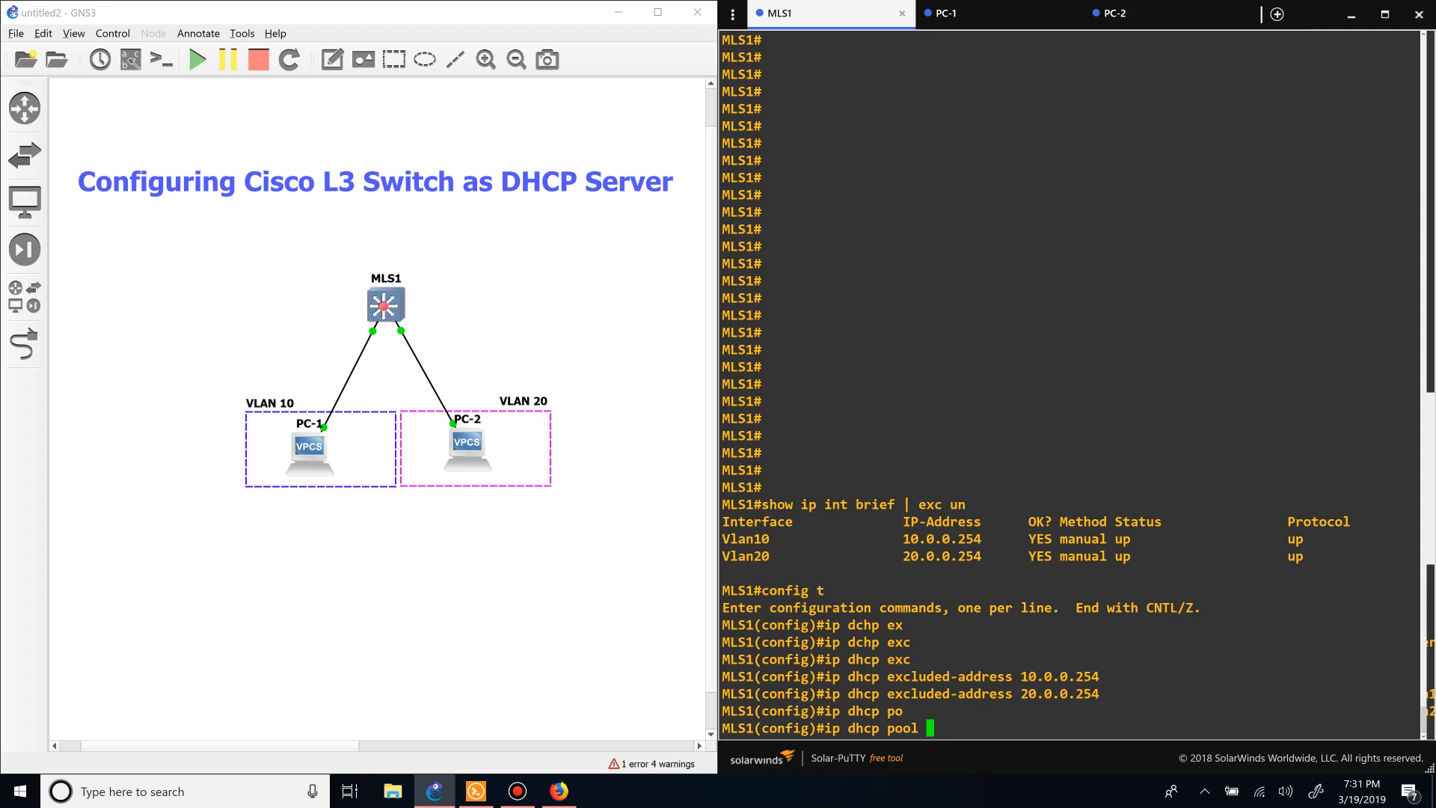
- Create DHCP pool VLAN10 and list its available pool configuration commands with '?'
type("VLAN10")
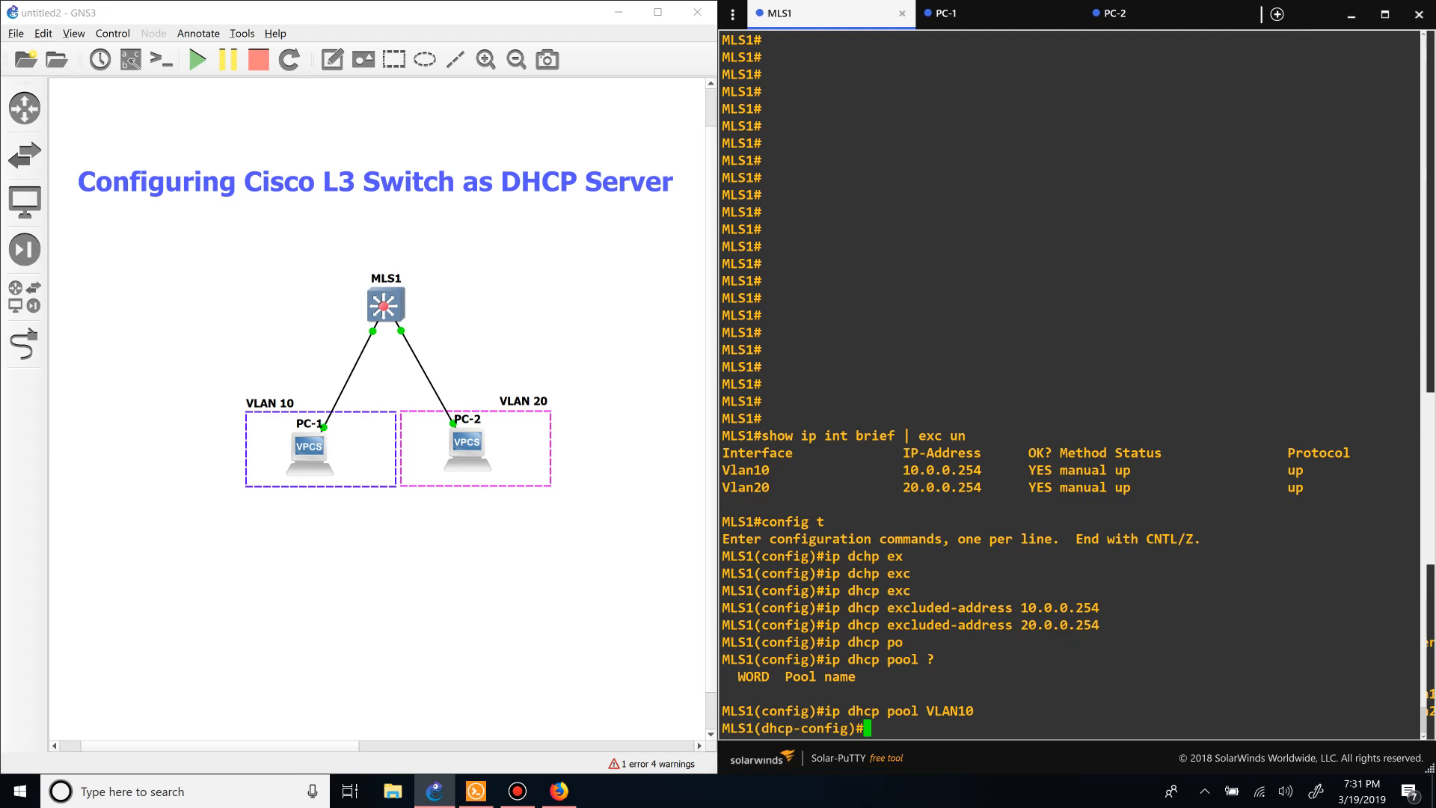
type("?")
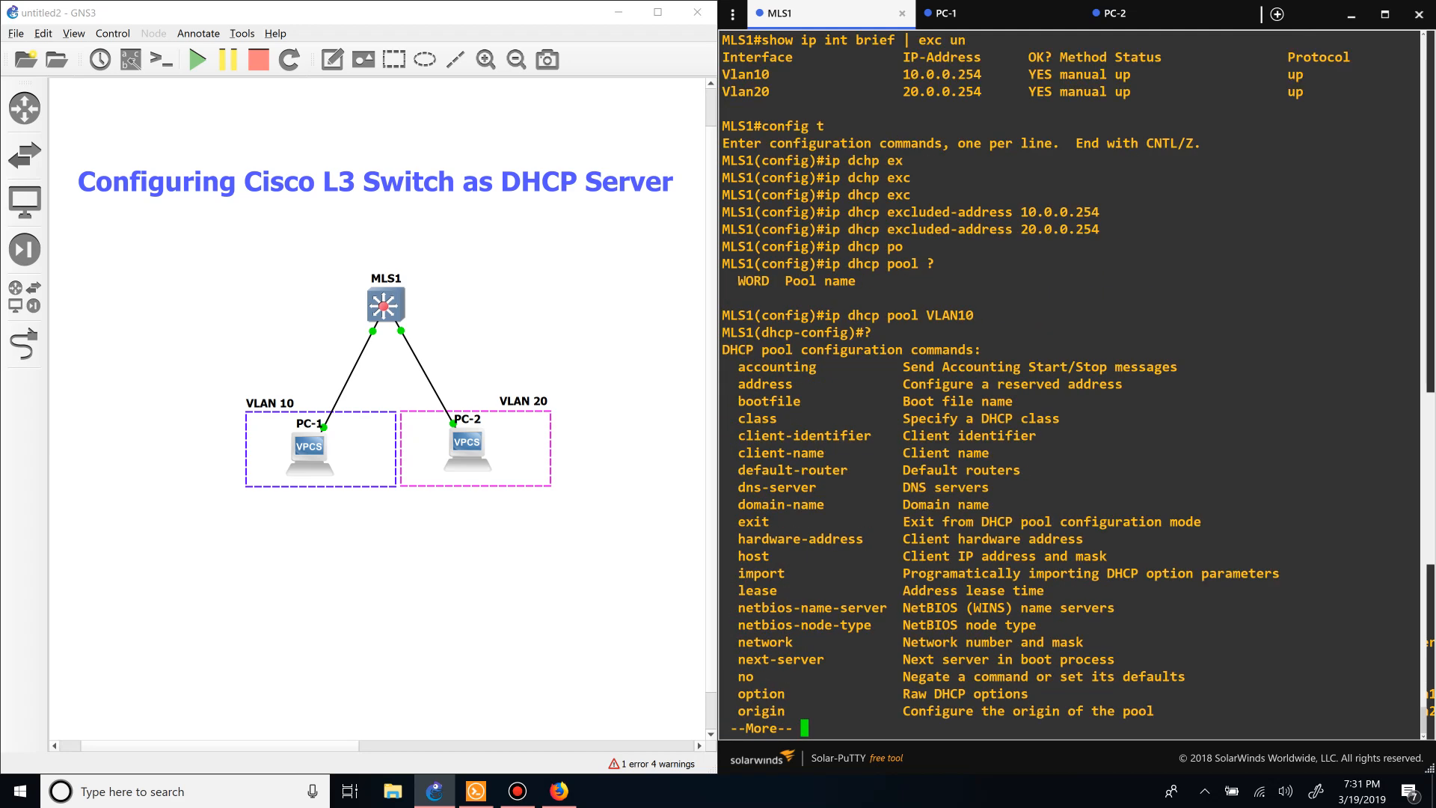
key("space")
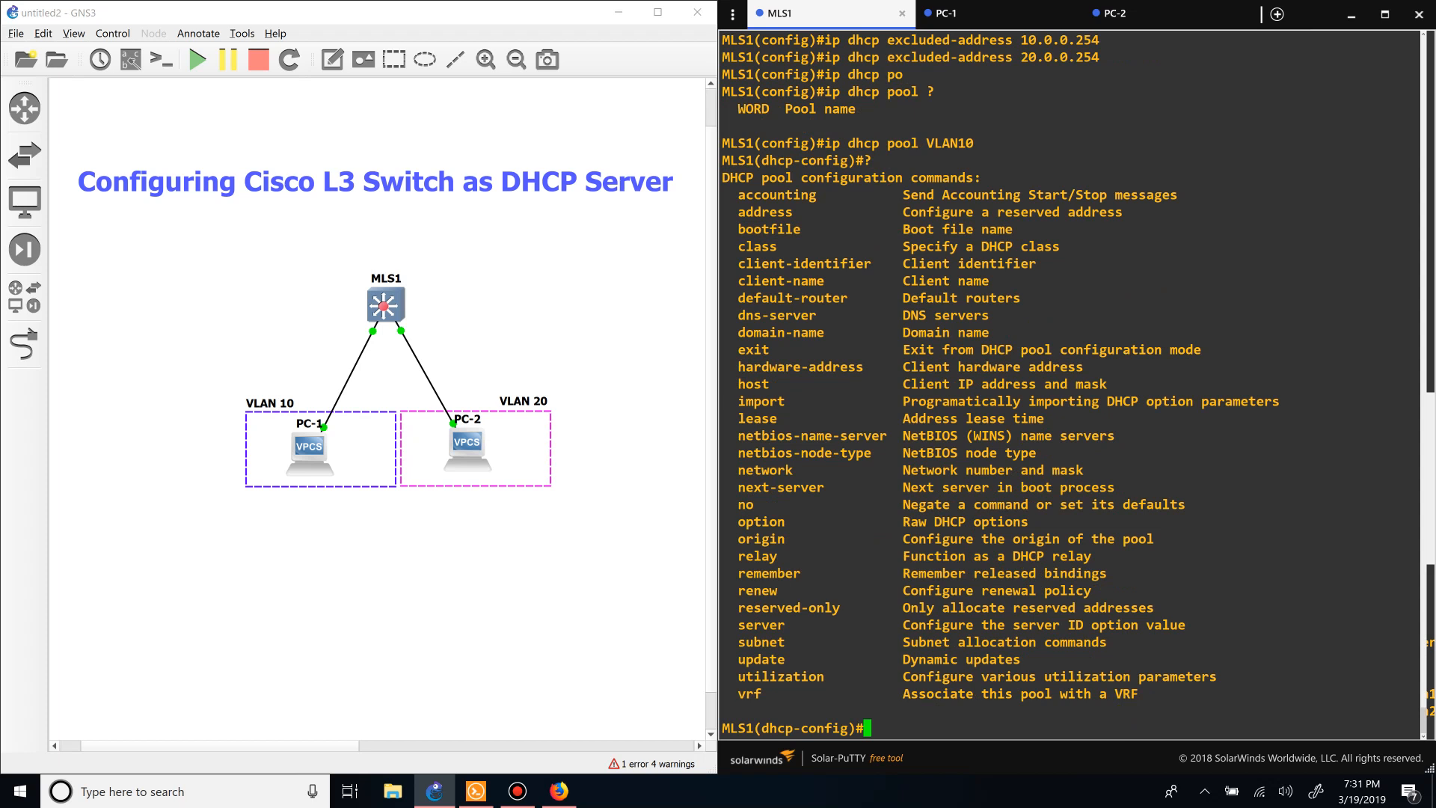
type("network")
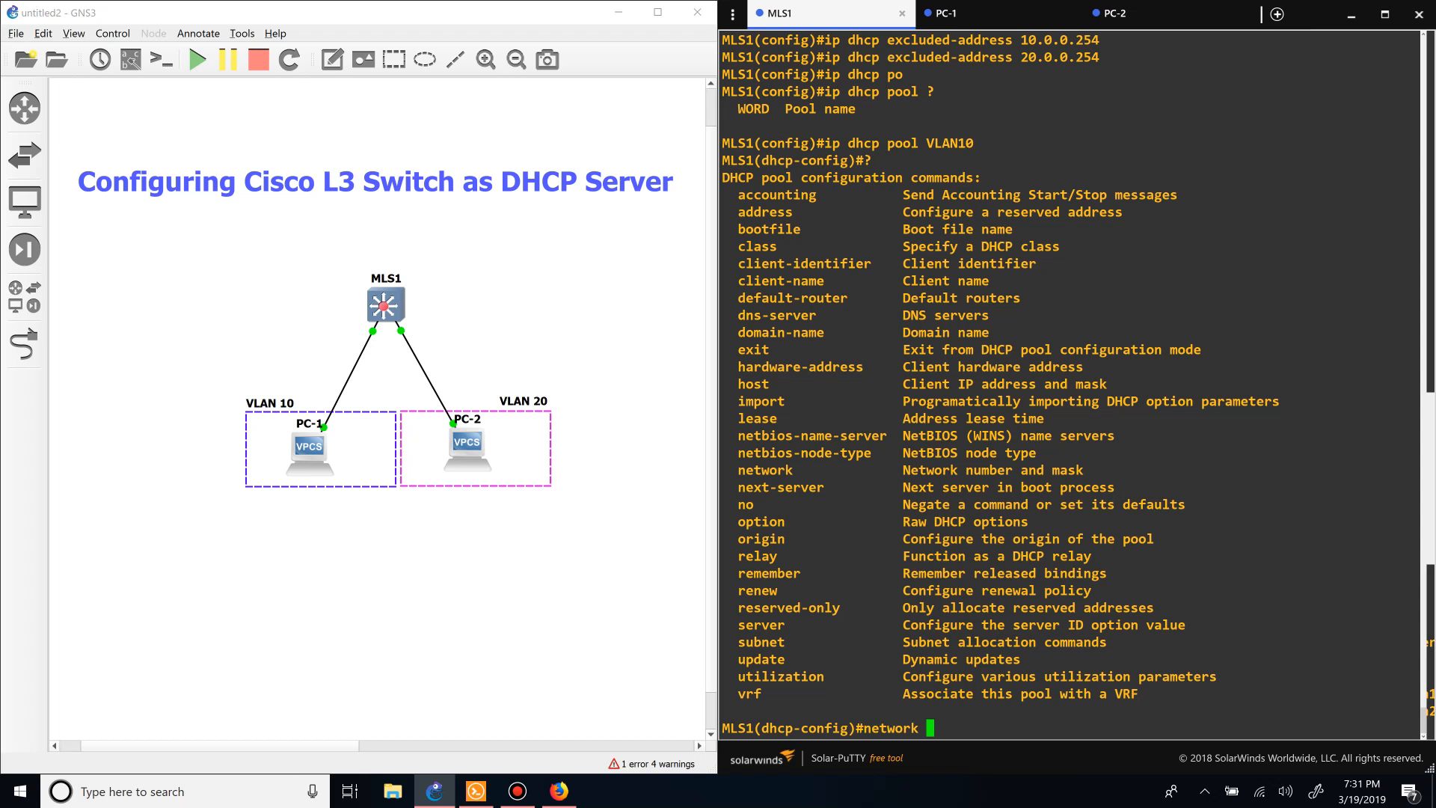
- Give pool VLAN10 network 10.0.0.0/24, DNS 4.4.4.4, default-router 10.0.0.254 and domain xyz.com
type("10.0.0.0 255.255.255.0")
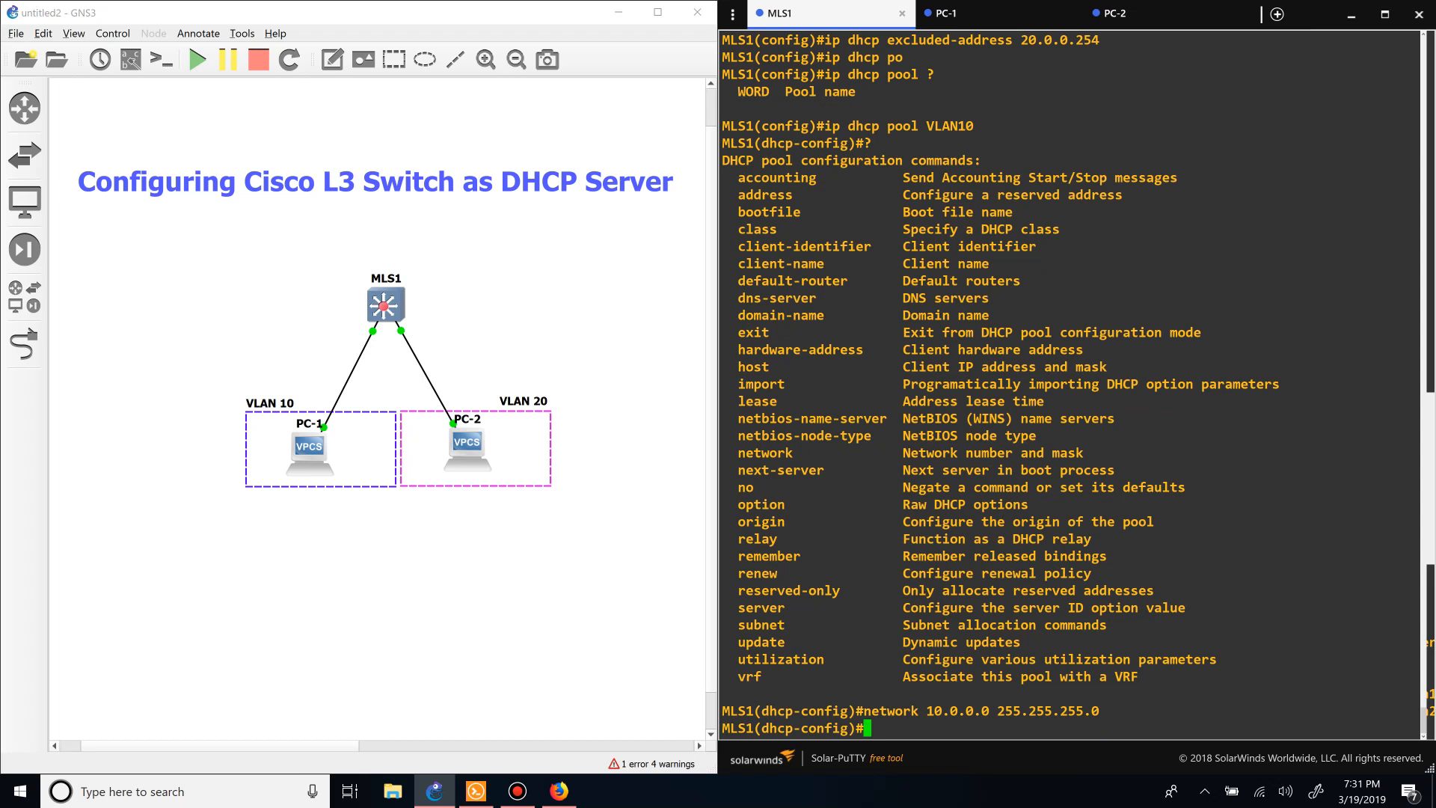
type("dns-server")
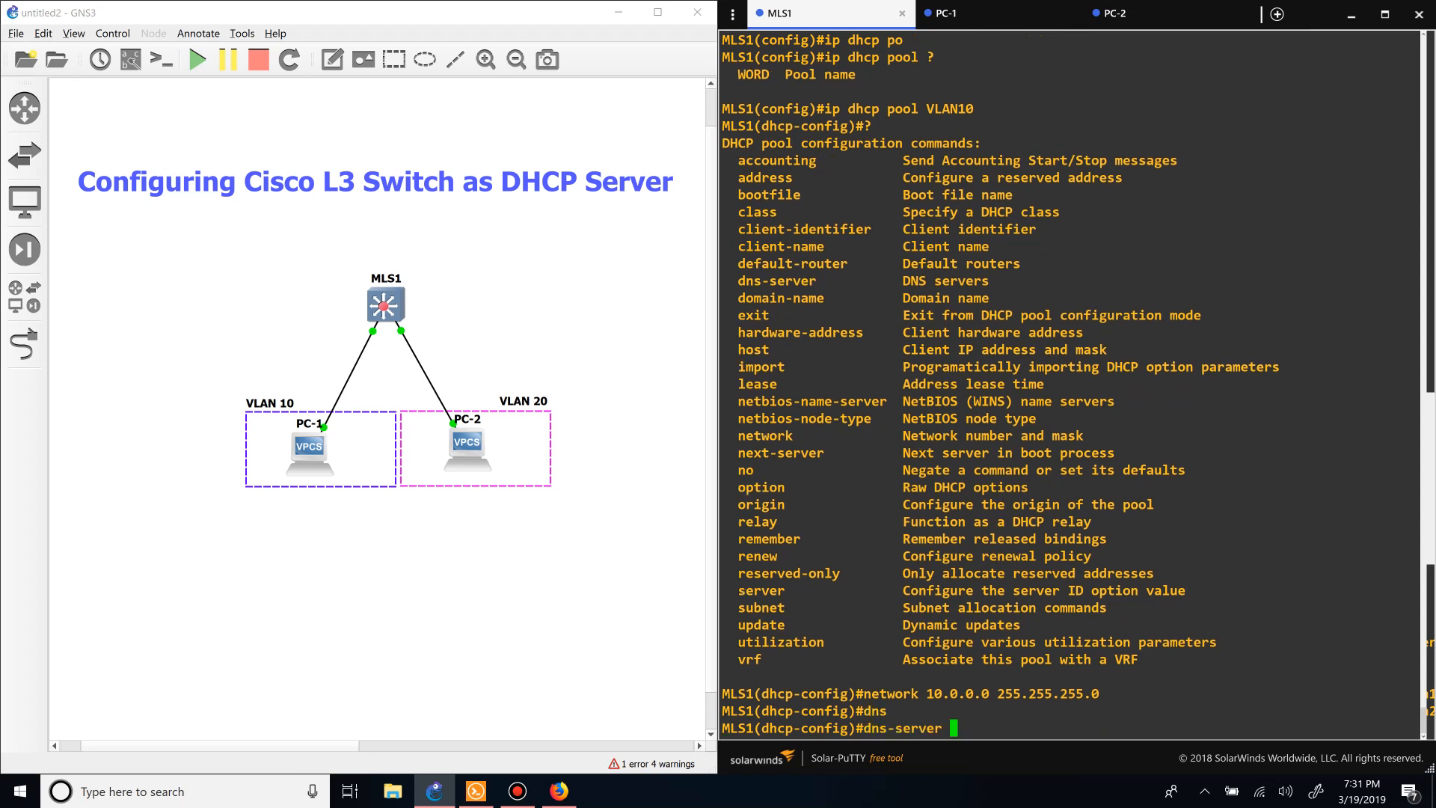
type("4.4.4.4")
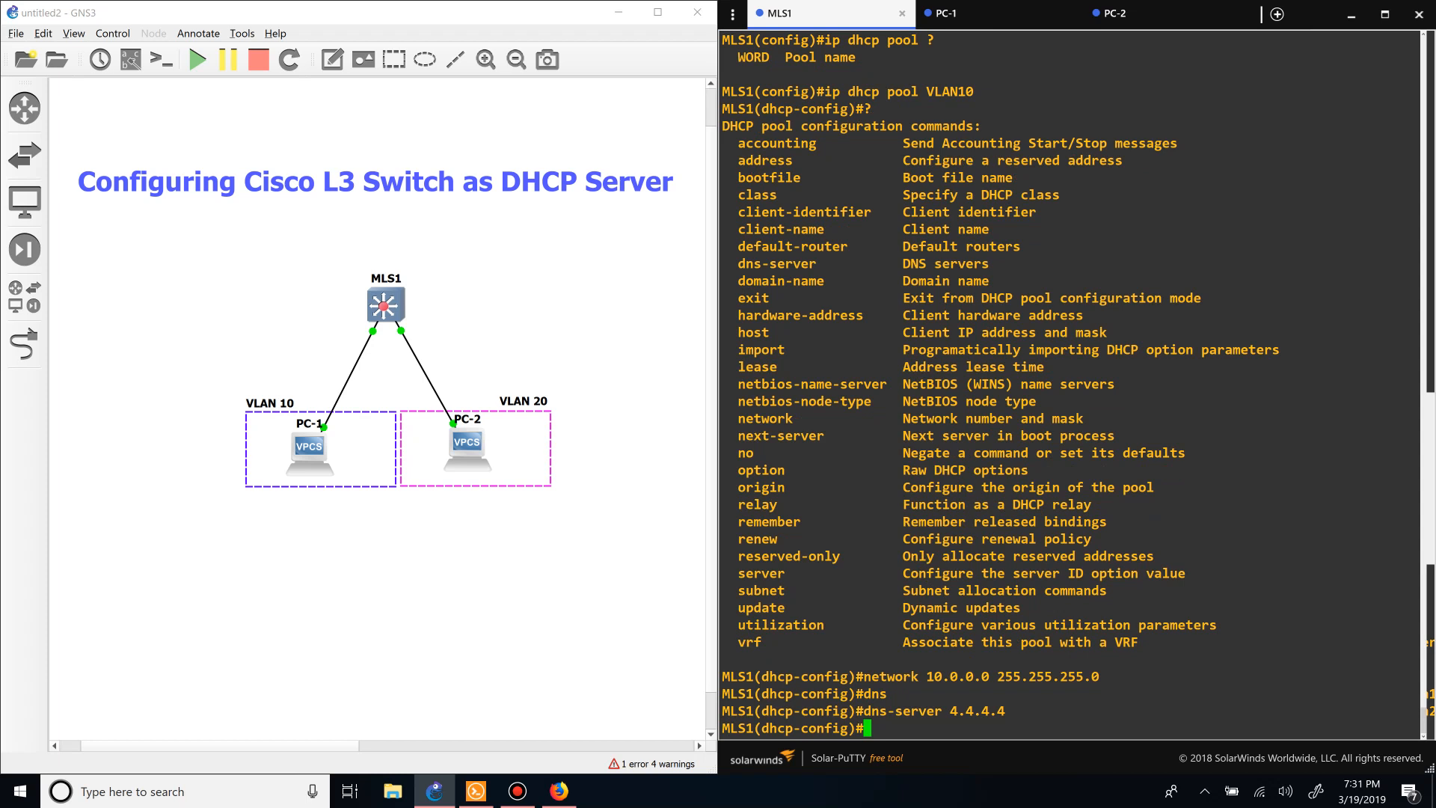
type("default-router")
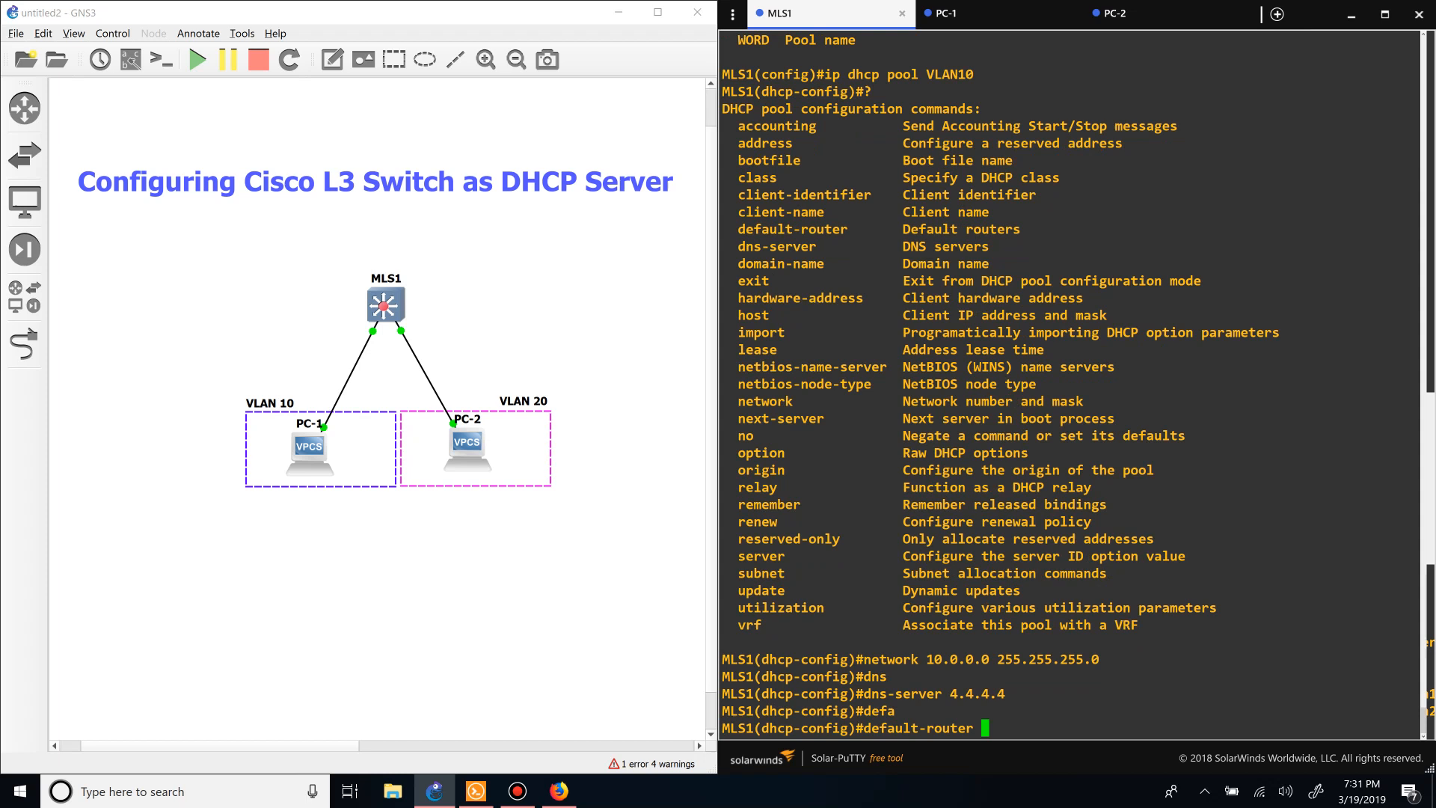
type("10.0.0.254")
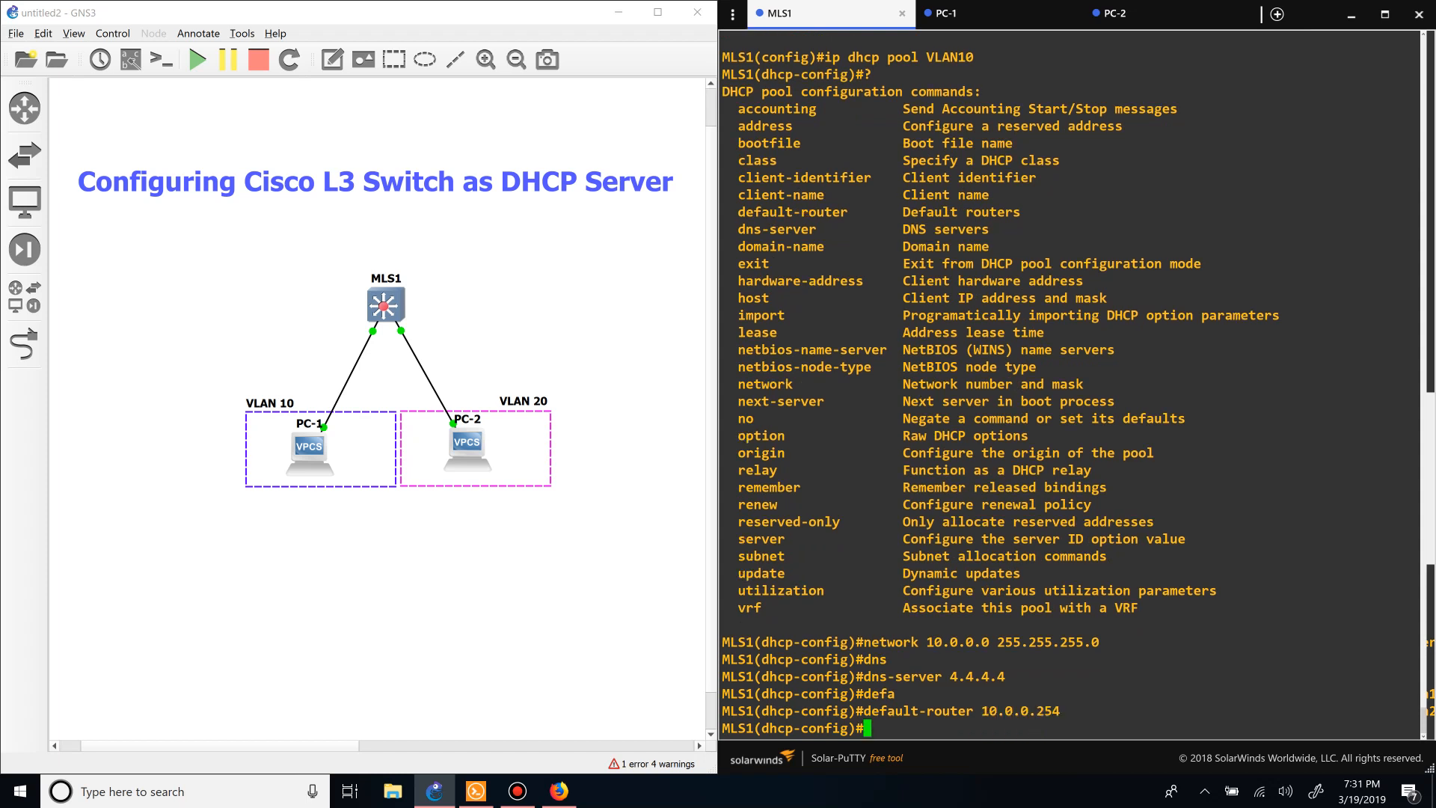
type("domain-name")
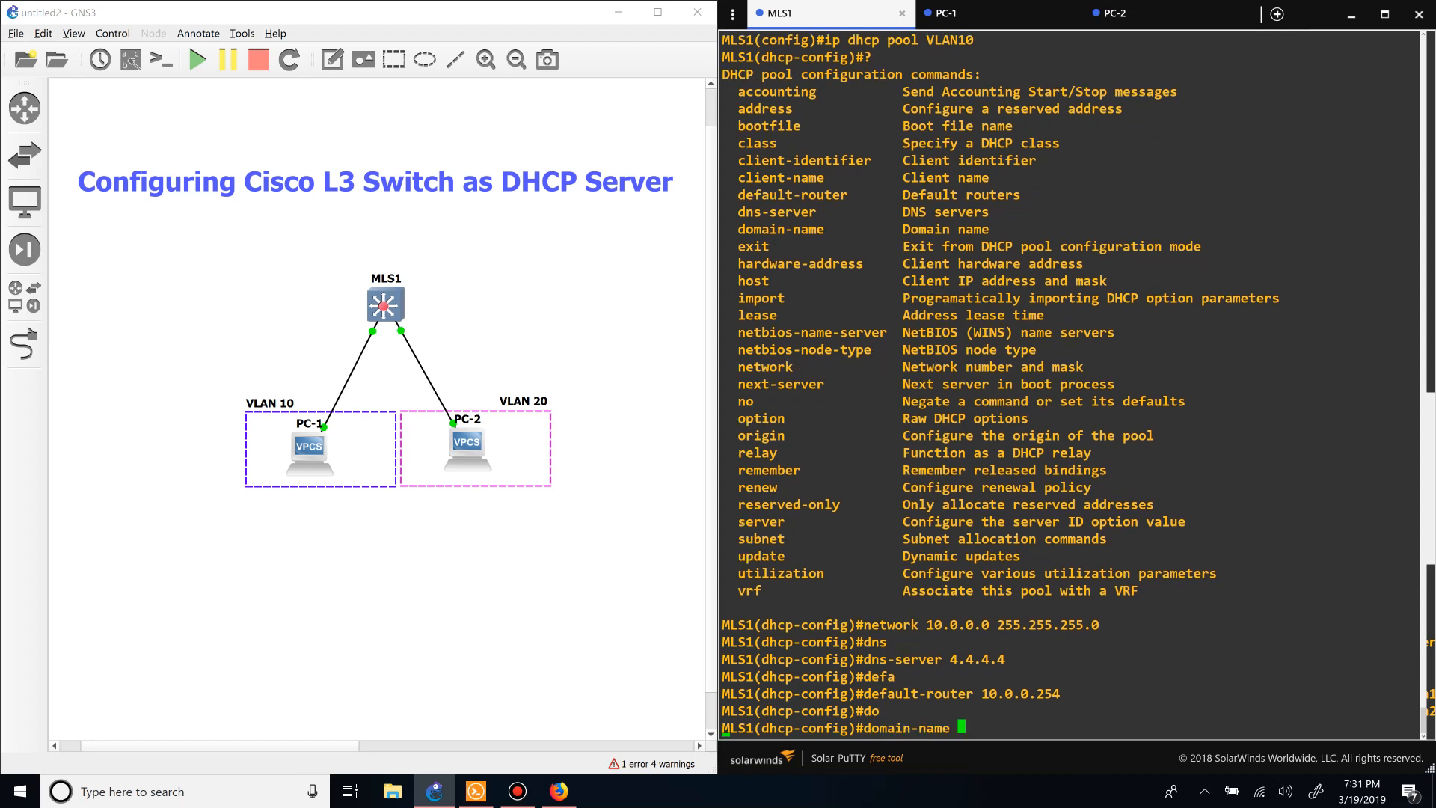
type("xyz.com")
type("exit")
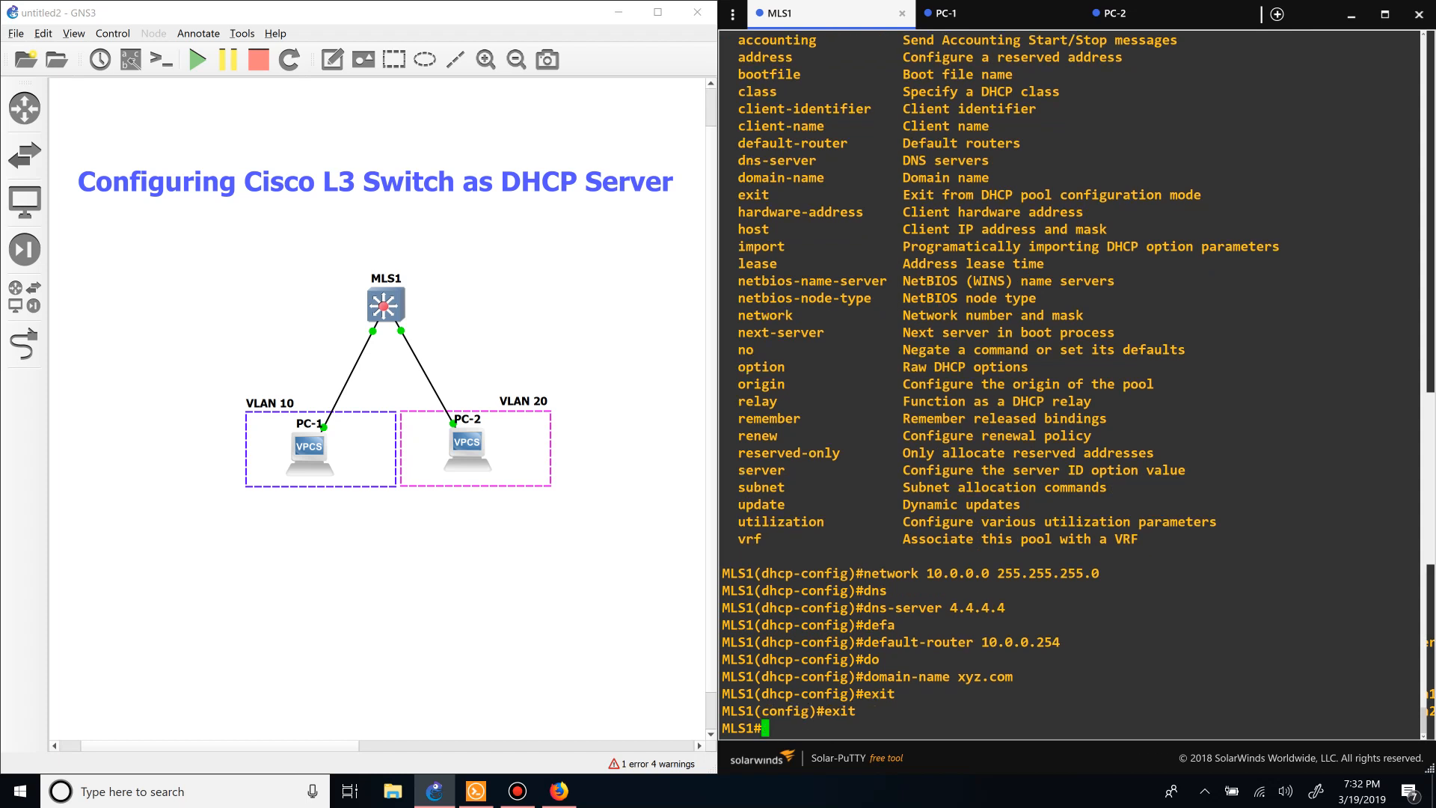
- On PC-1 run dhcp to obtain 10.0.0.1/24 with gateway 10.0.0.254, then return to MLS1
left_click(944, 13)
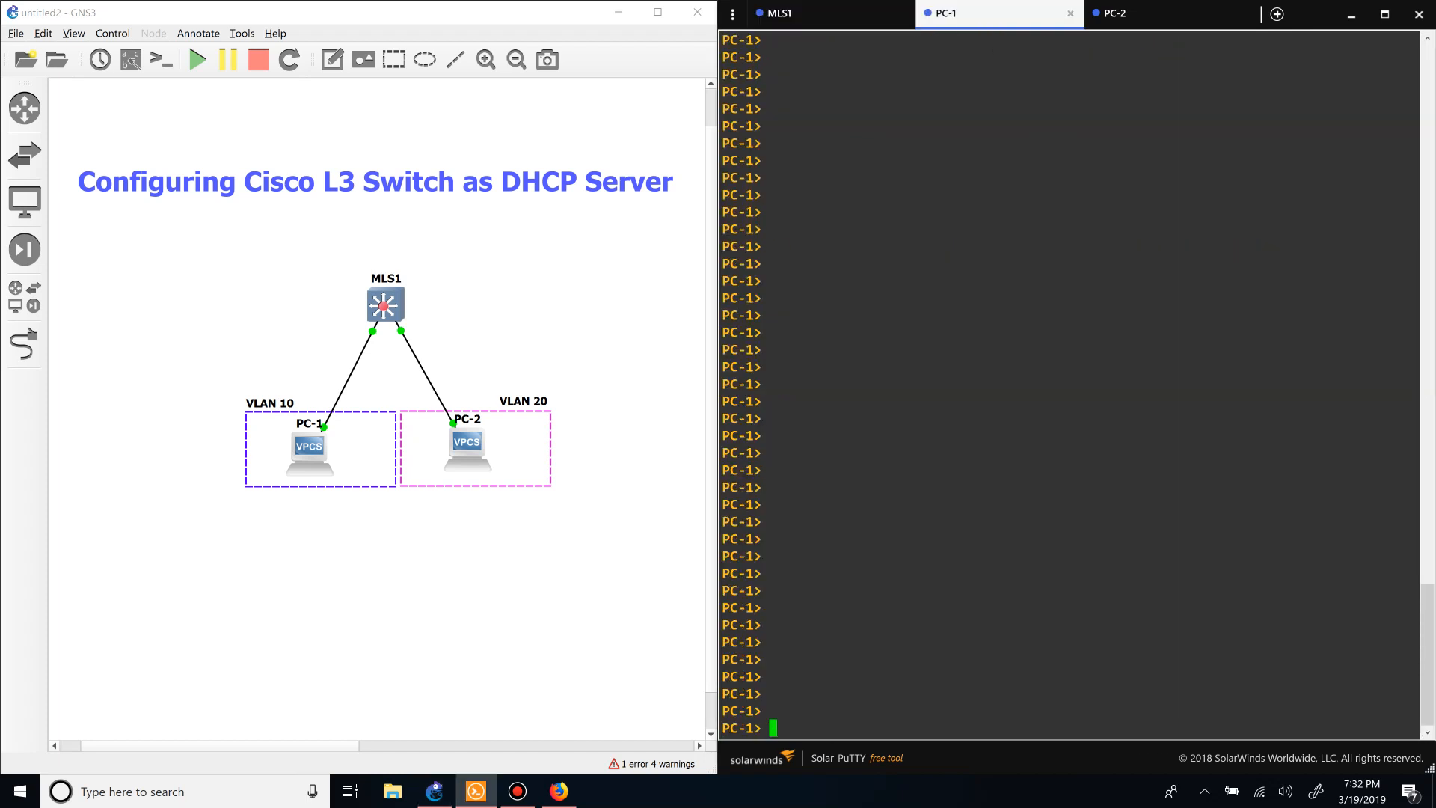
type("dhcp")
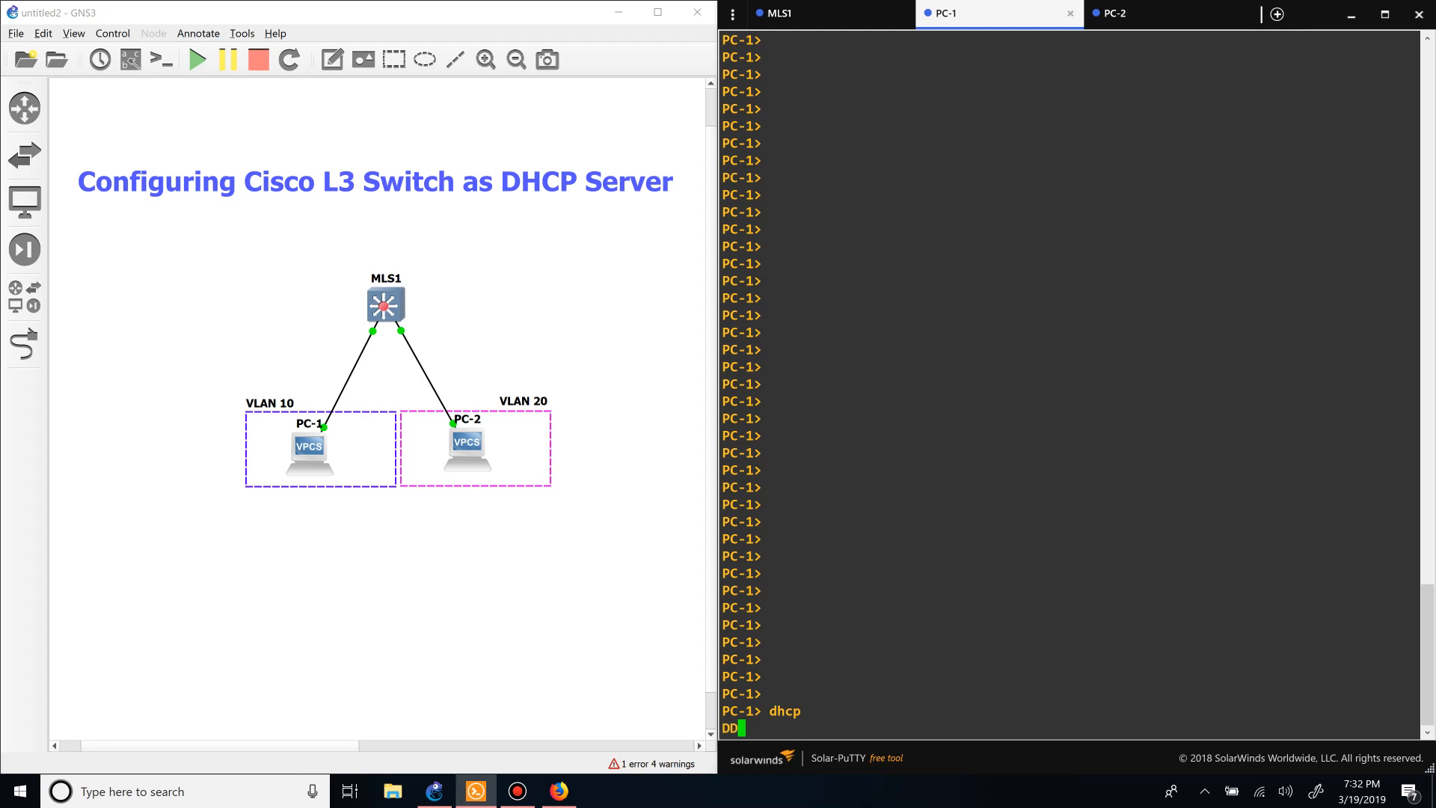
type("OR")
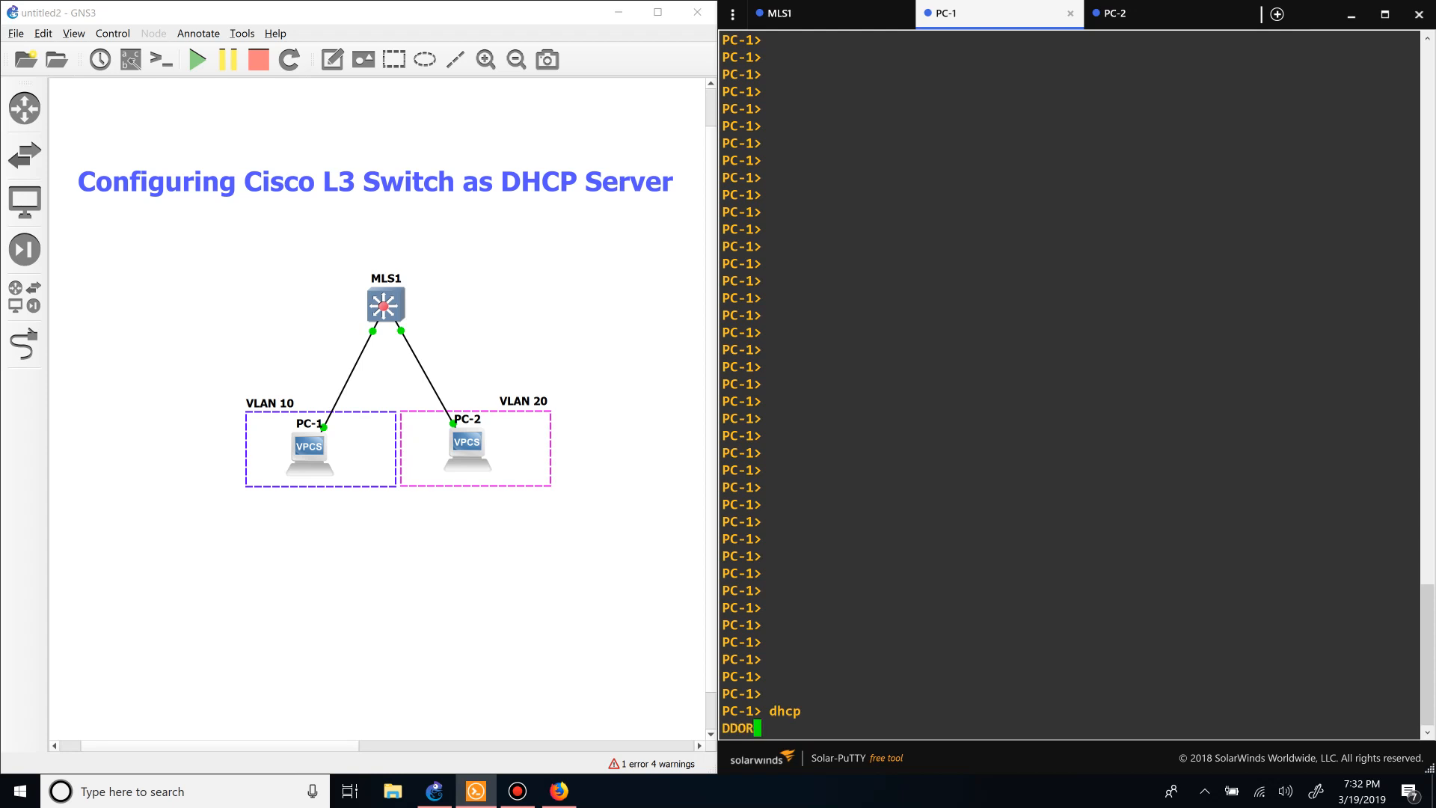
type("A IP 10.0.0.1/24 GW 10.0.0.254")
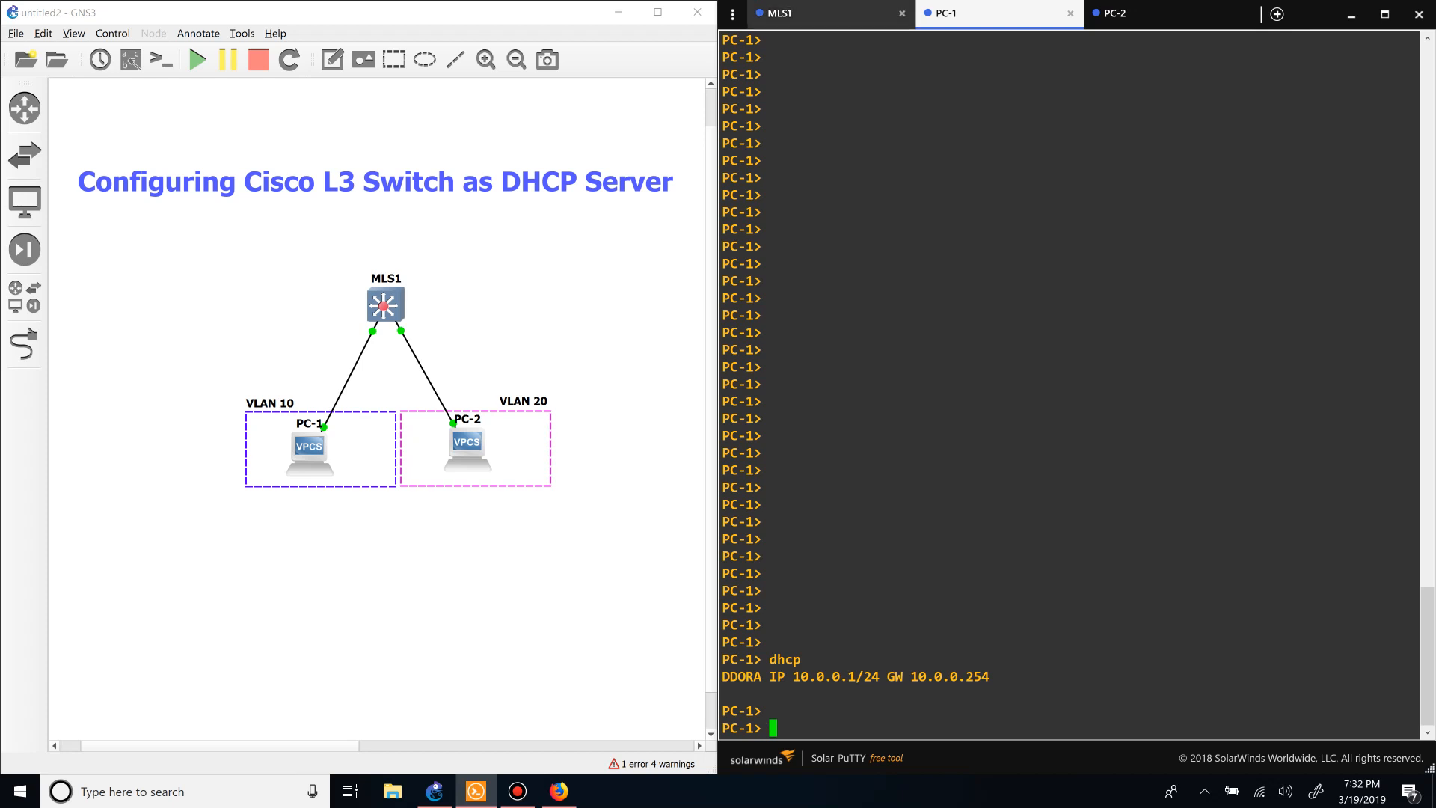
left_click(778, 13)
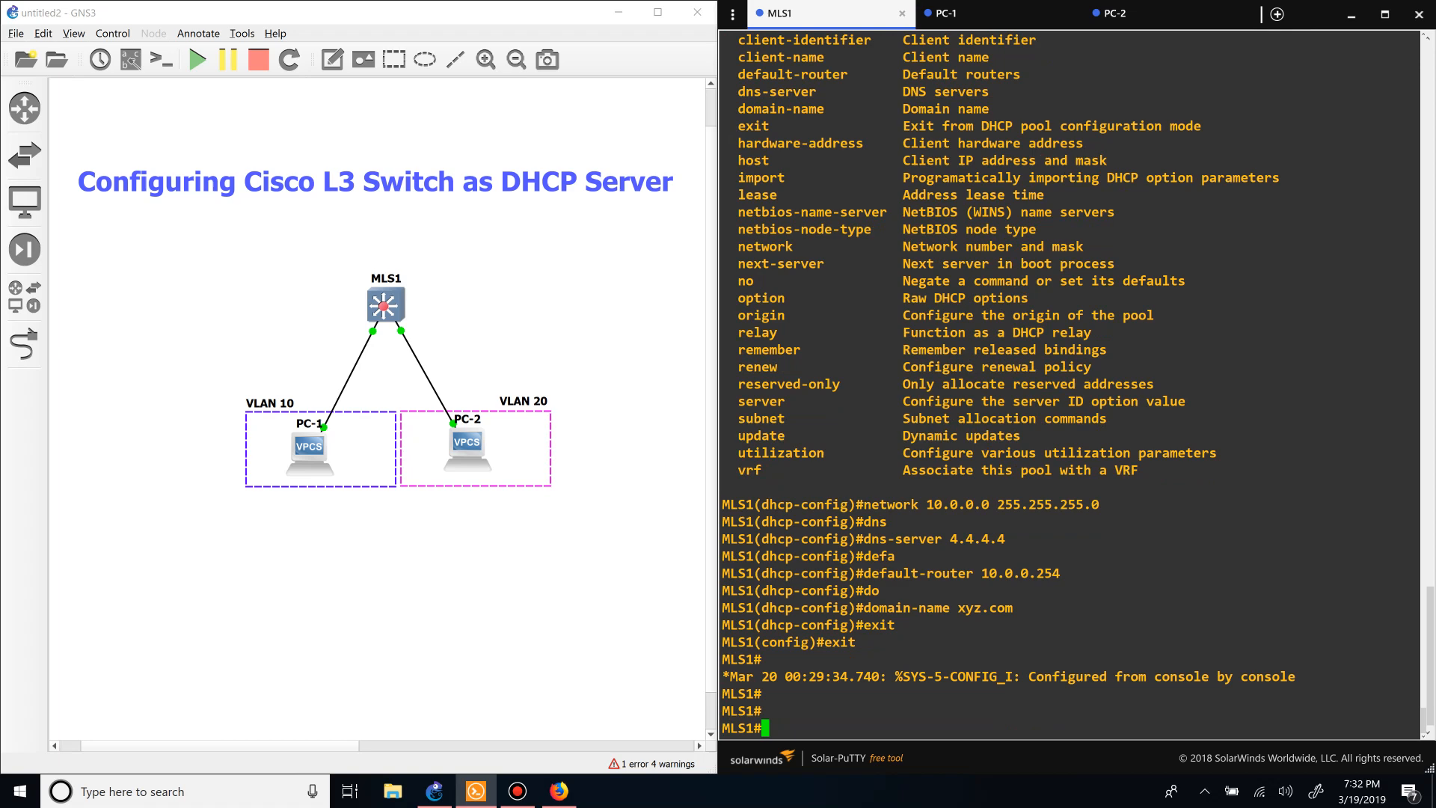
- Confirm 10.0.0.1 appears in 'show ip dhcp binding' on MLS1 and re-enter config t
type("show ip dhcp s")
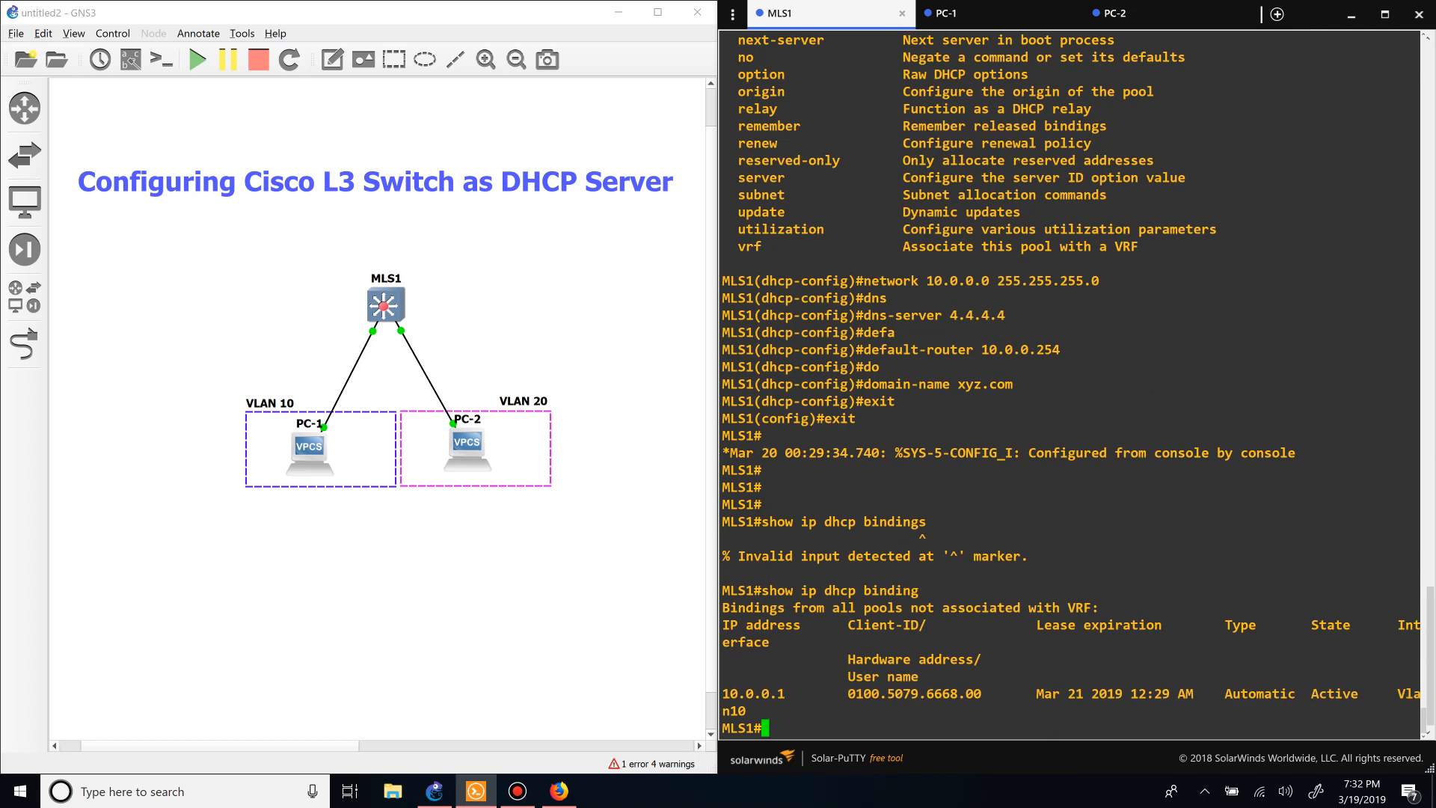
double_click(754, 693)
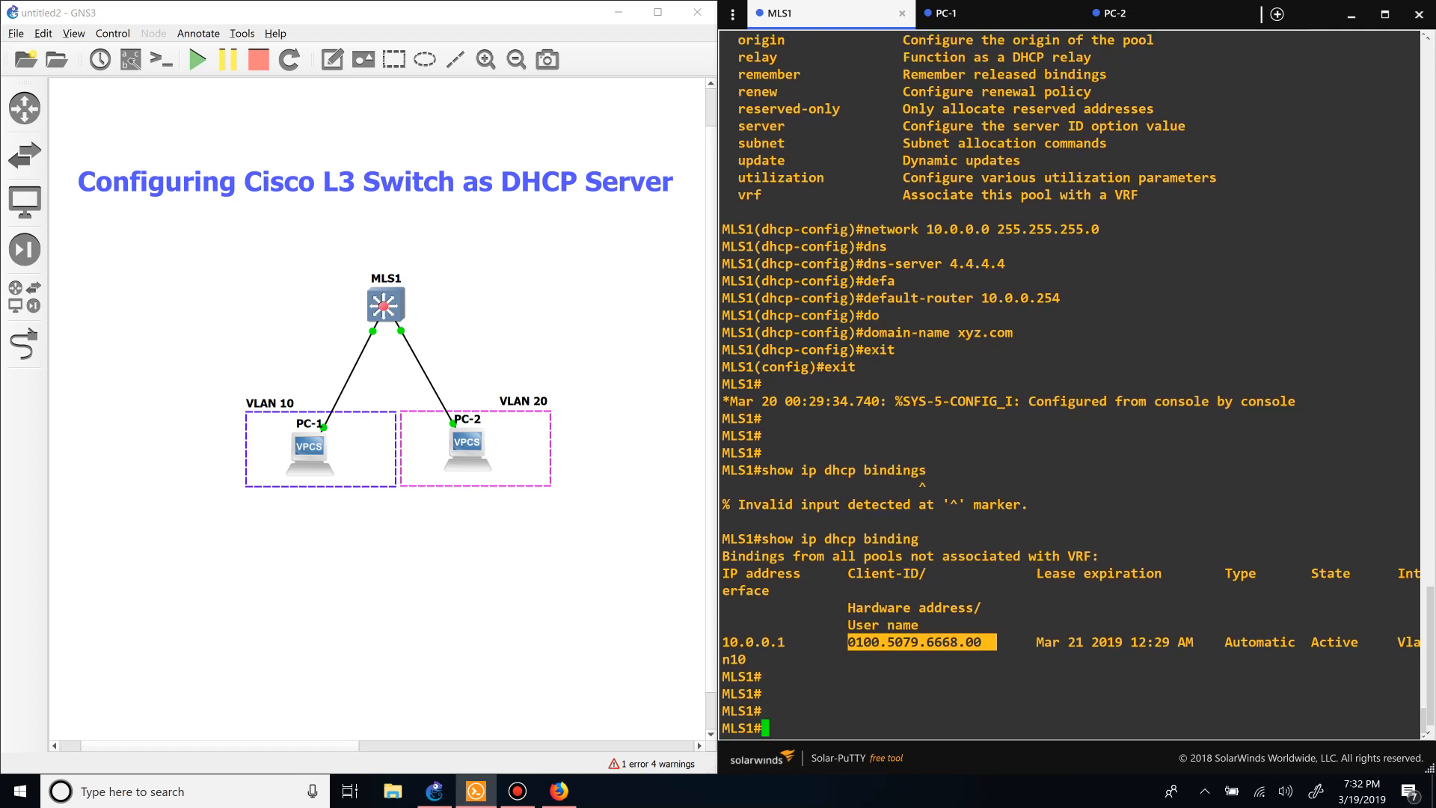
type("config t")
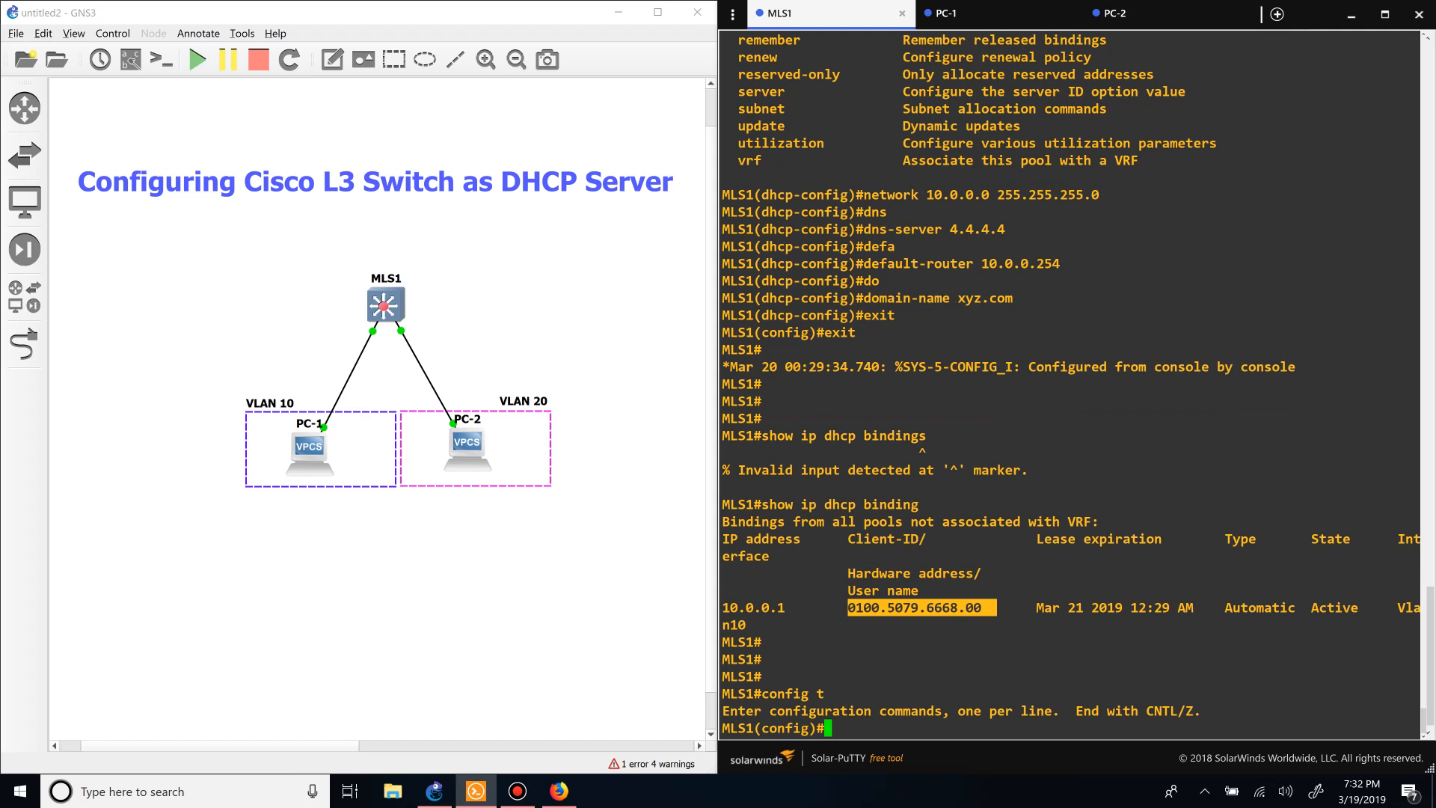
- Create DHCP pool VLAN20 with network 20.0.0.0 255.255.255.0 and default-router 20.0.0.254
type("ip dhcp pool VLAN 20")
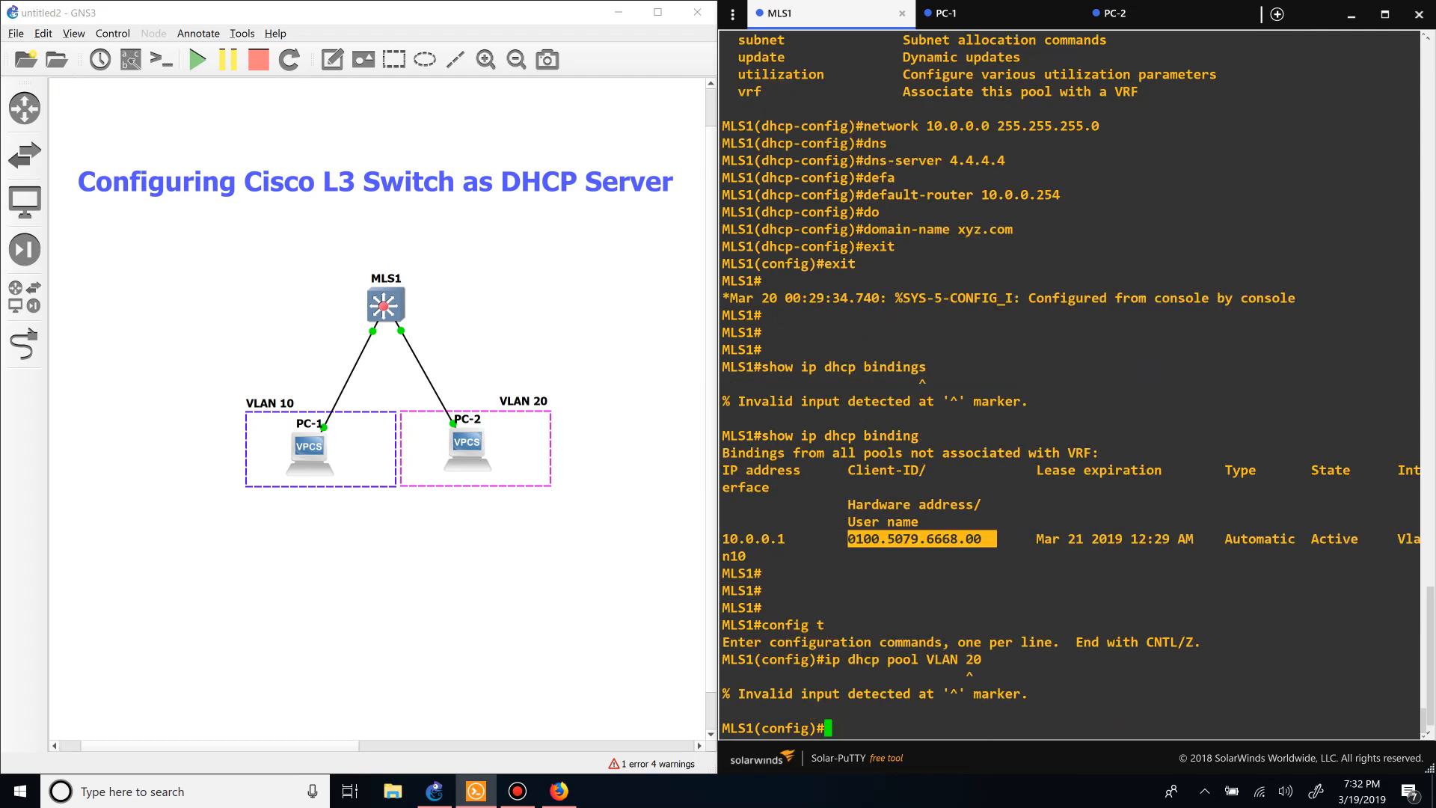
type("ip dhcp pool VLAN20")
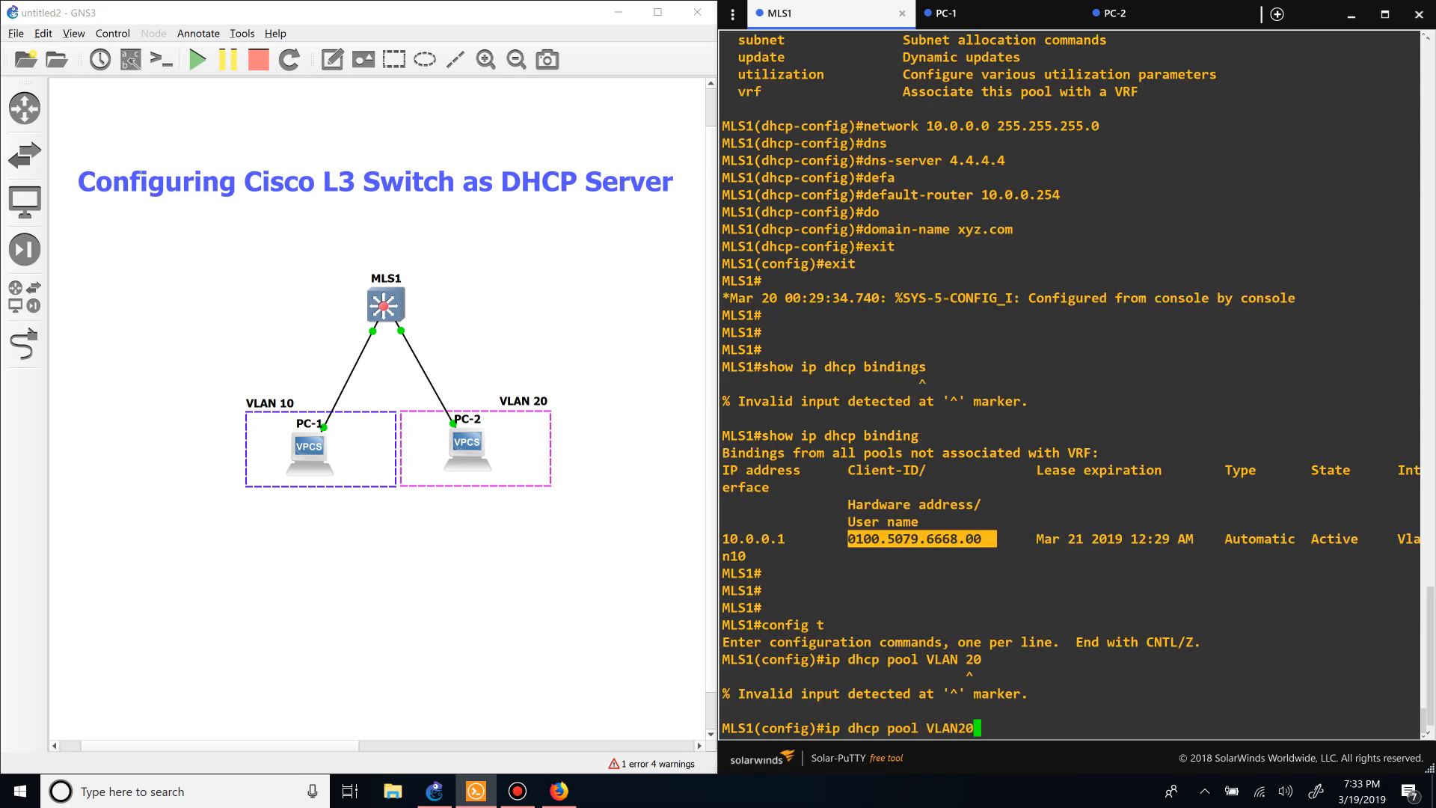
type("network")
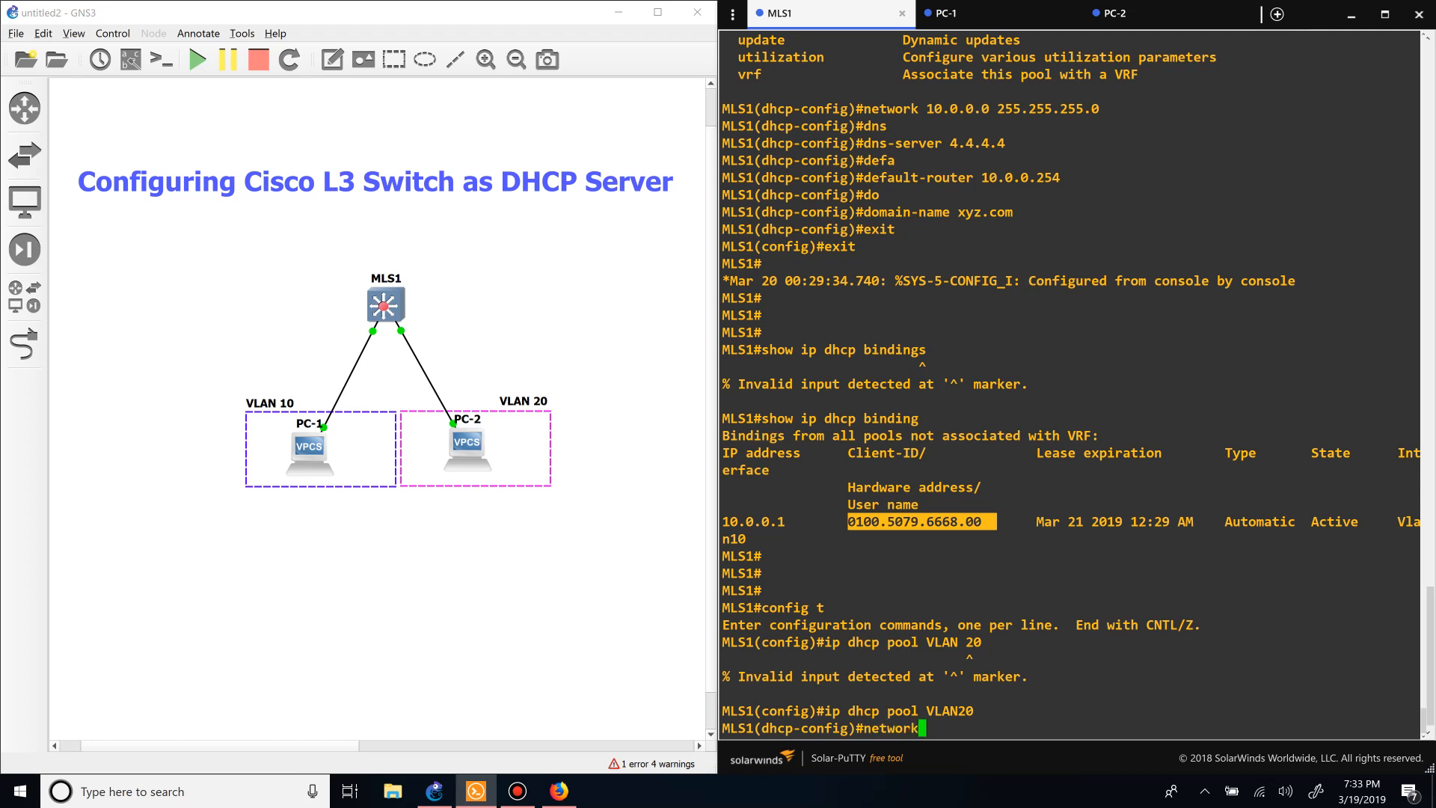
type("20.0.0.0")
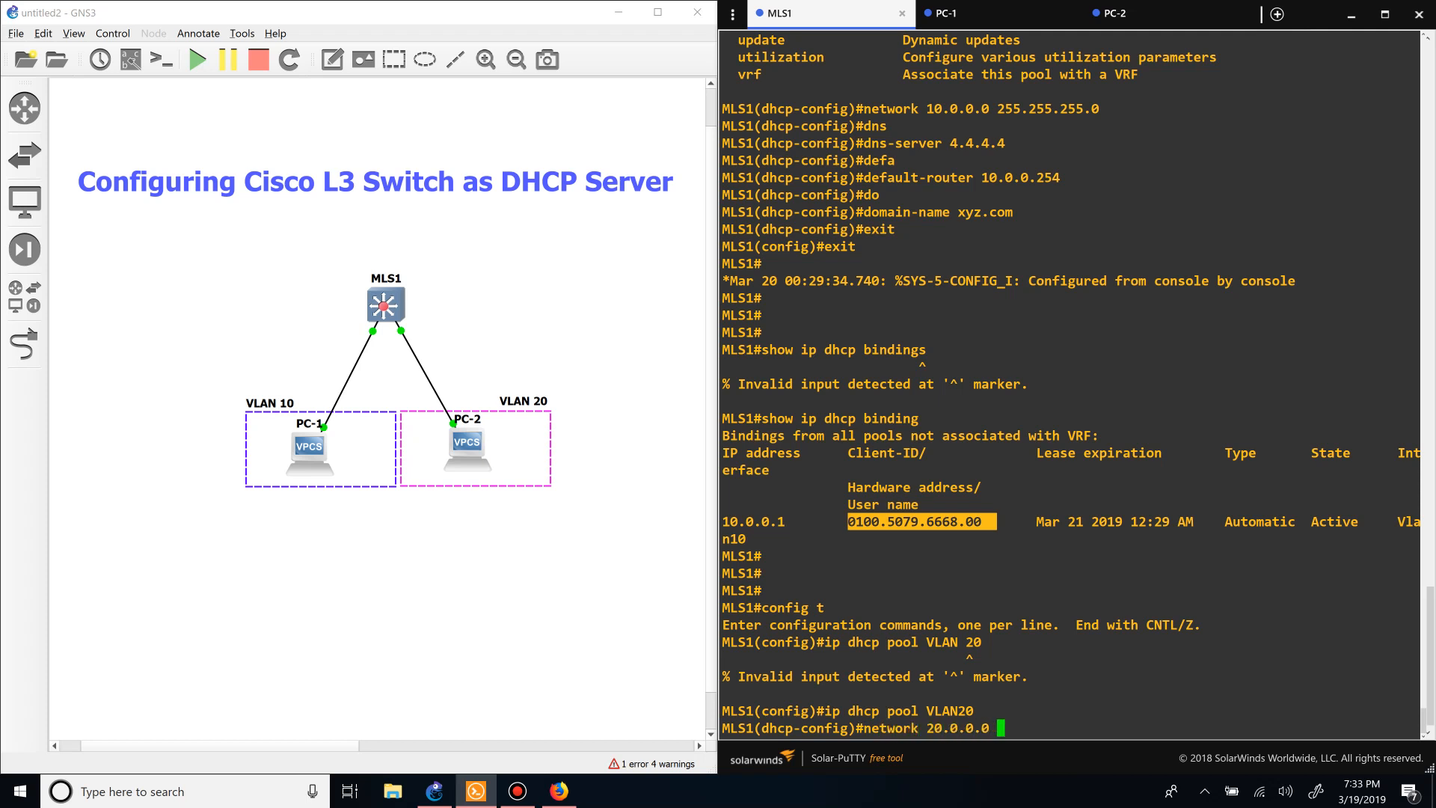
type("255.255.255.")
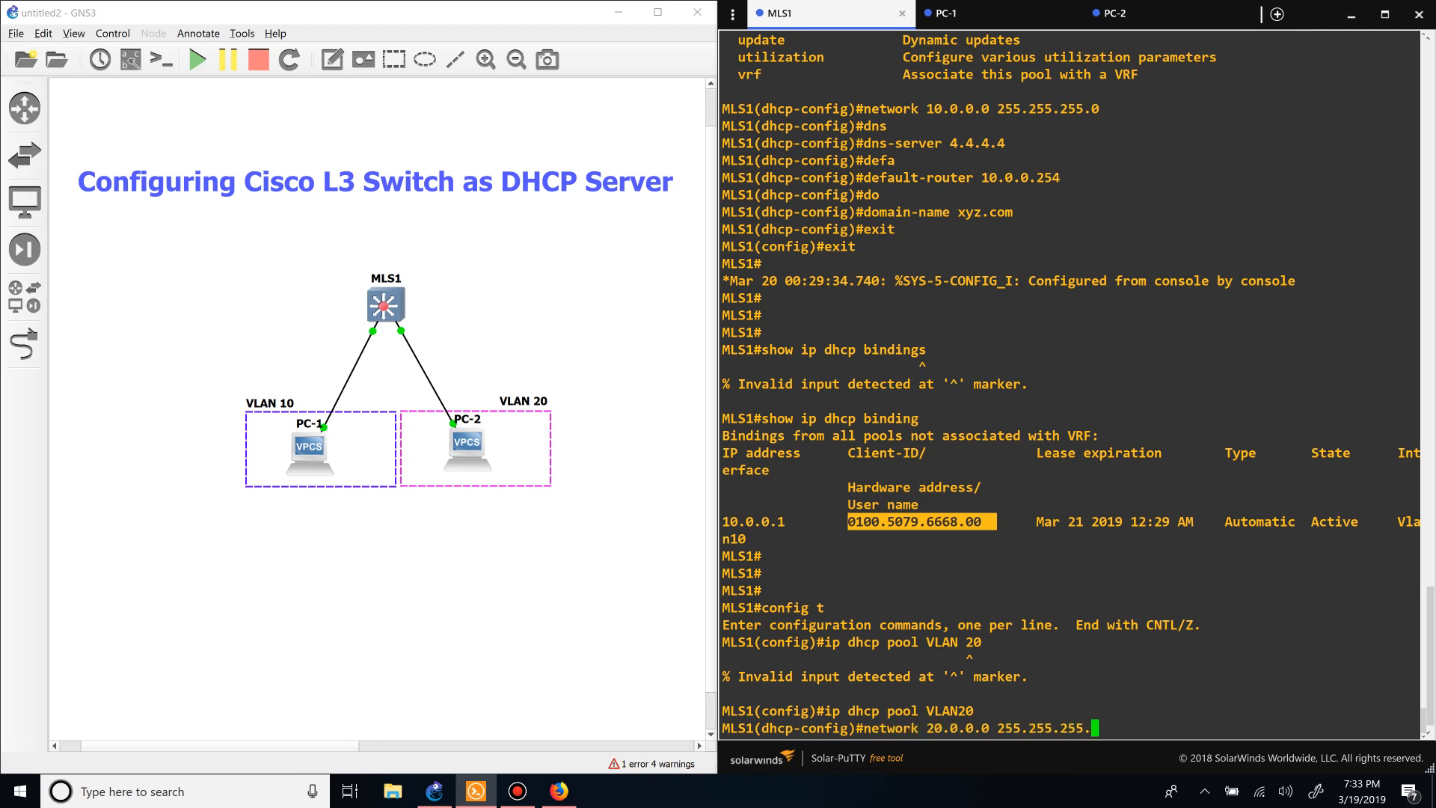
type("0")
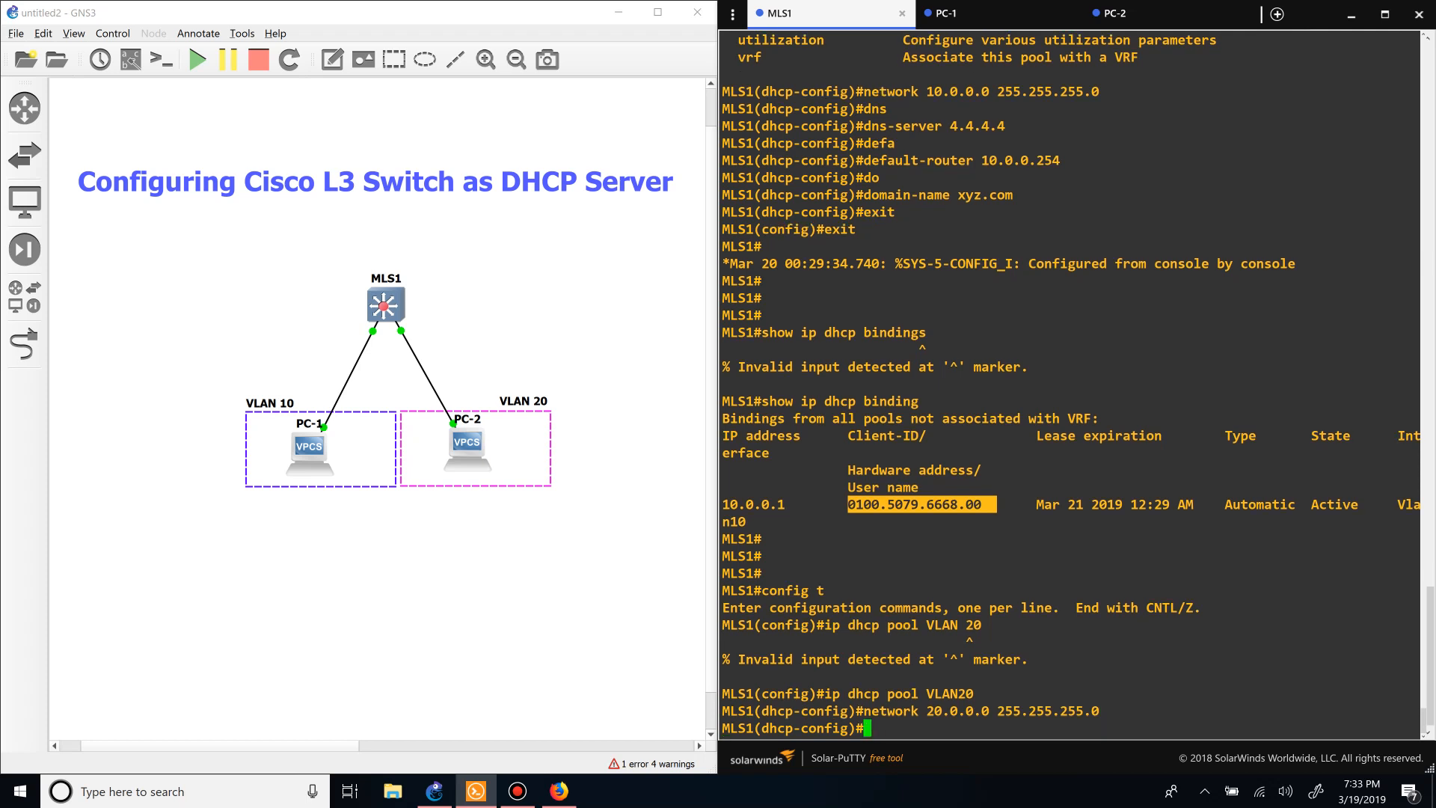
type("default-router")
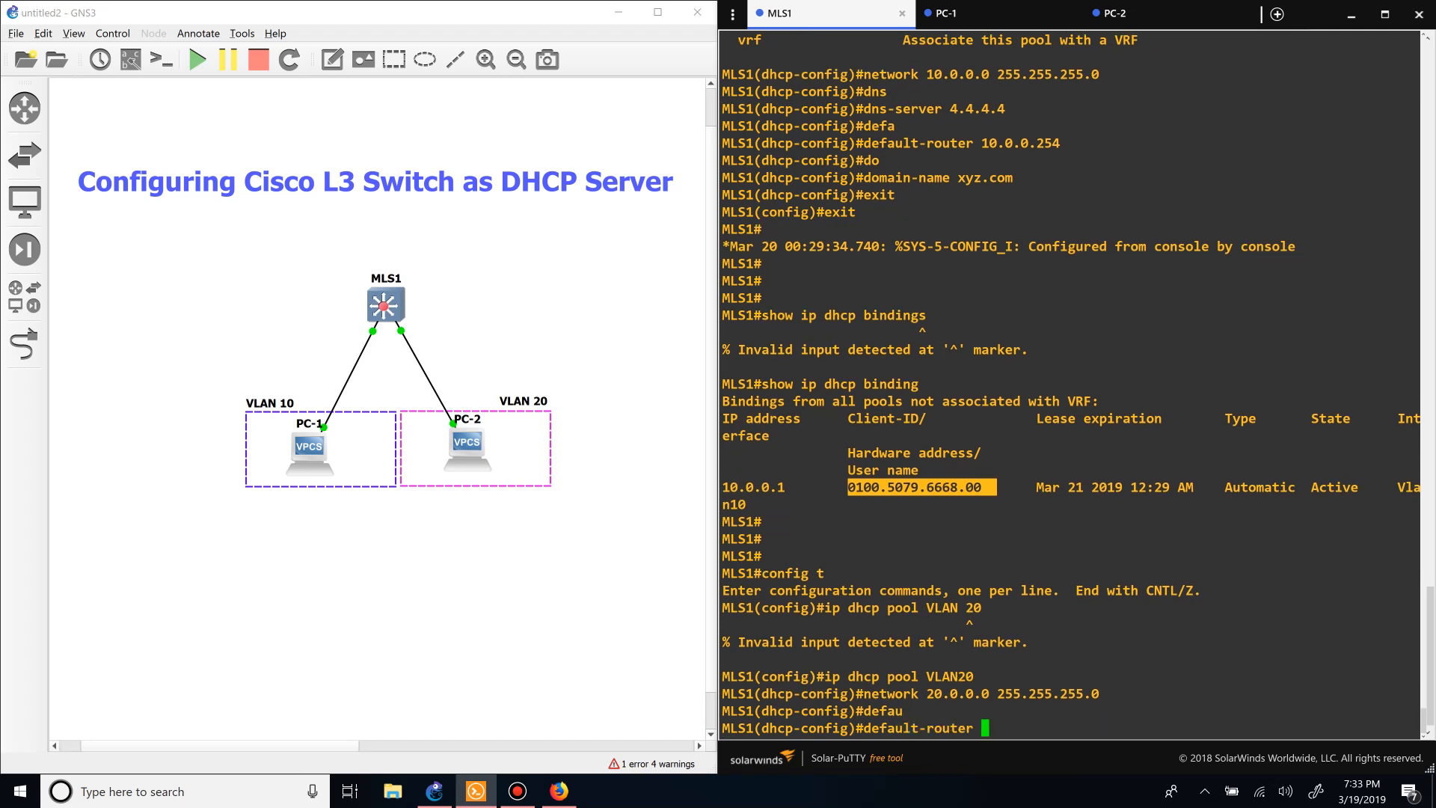
type("20.0")
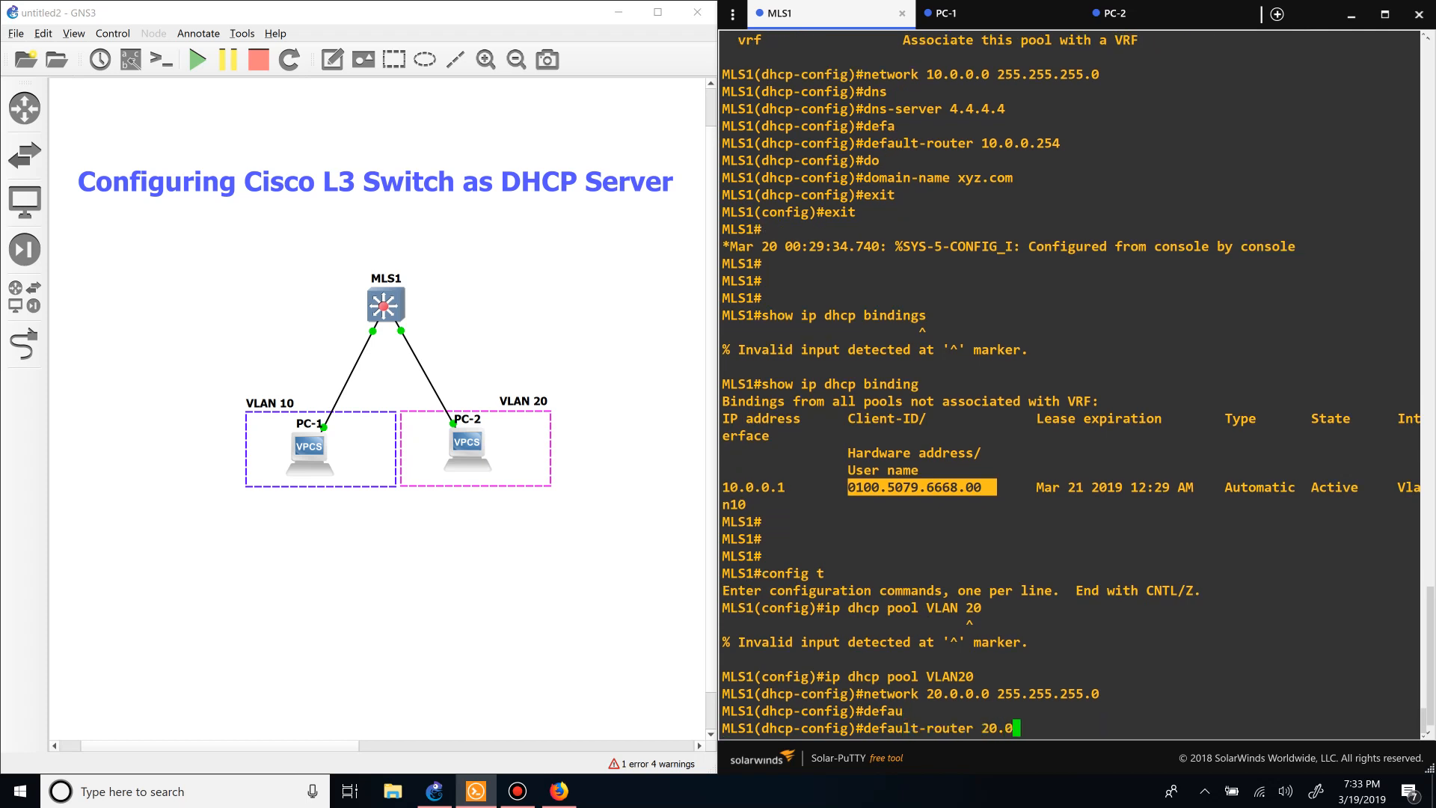
type(".254")
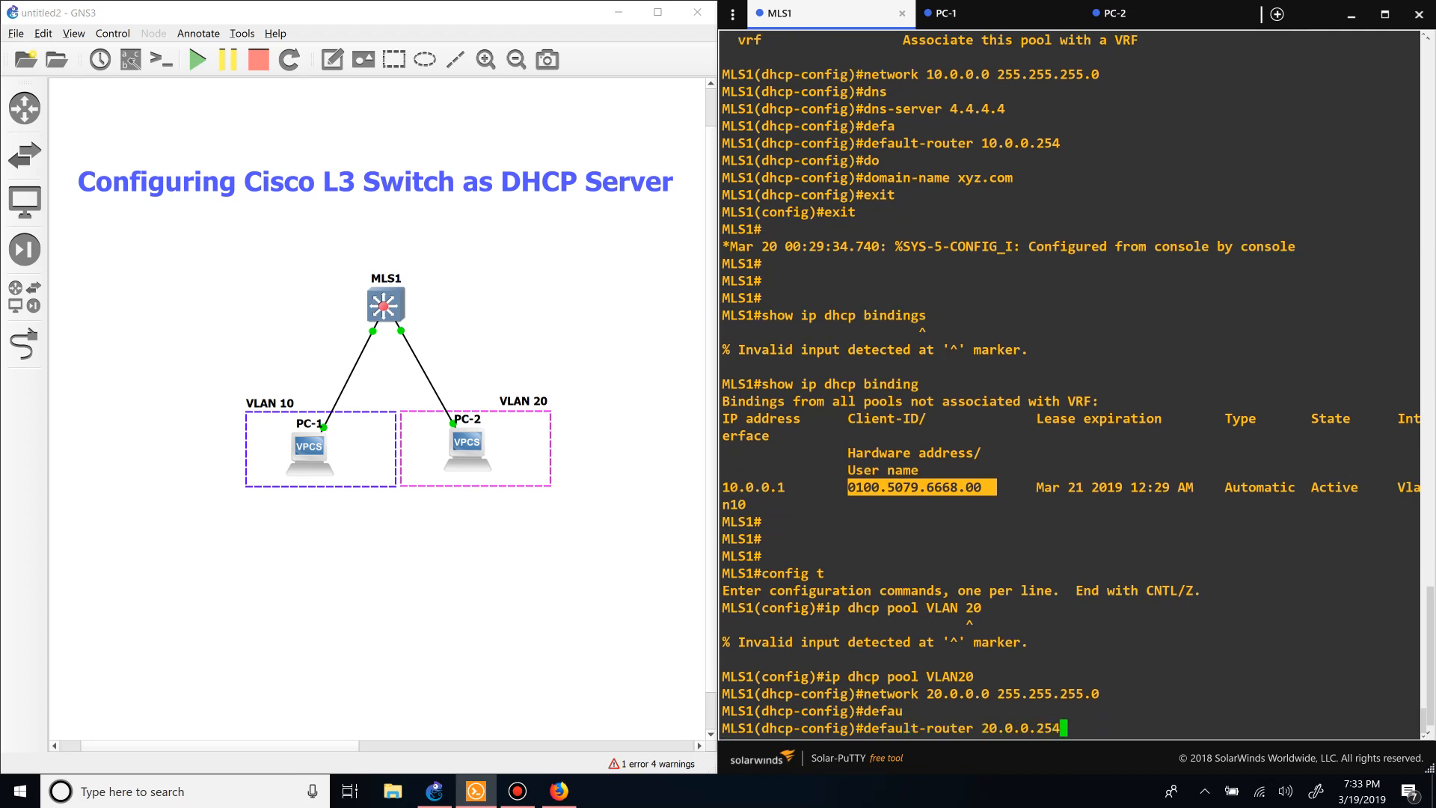
- Add DNS 4.4.4.4 and domain xyz.com to pool VLAN20, then exit to privileged mode
type("dns")
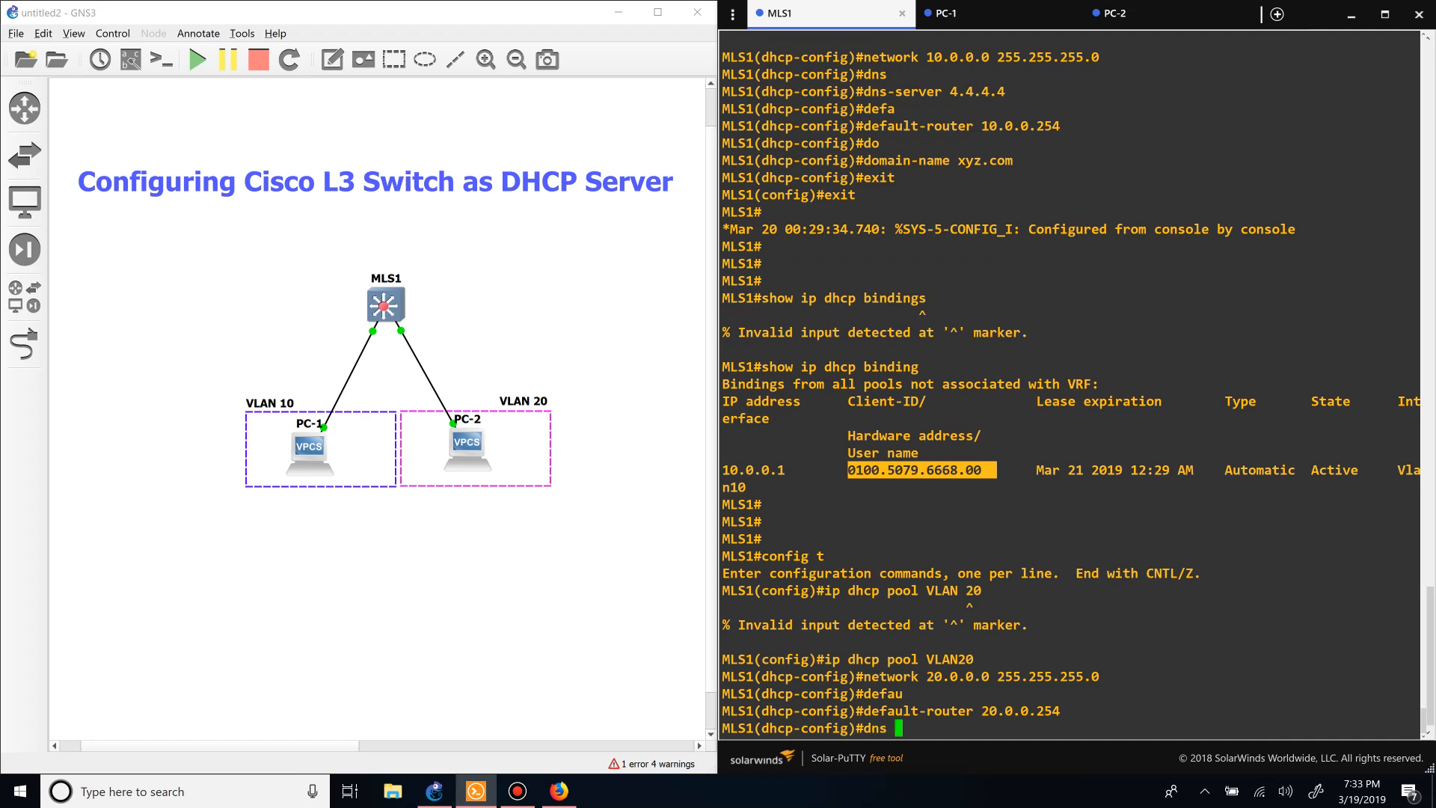
type("dns-server 4.4.4.4")
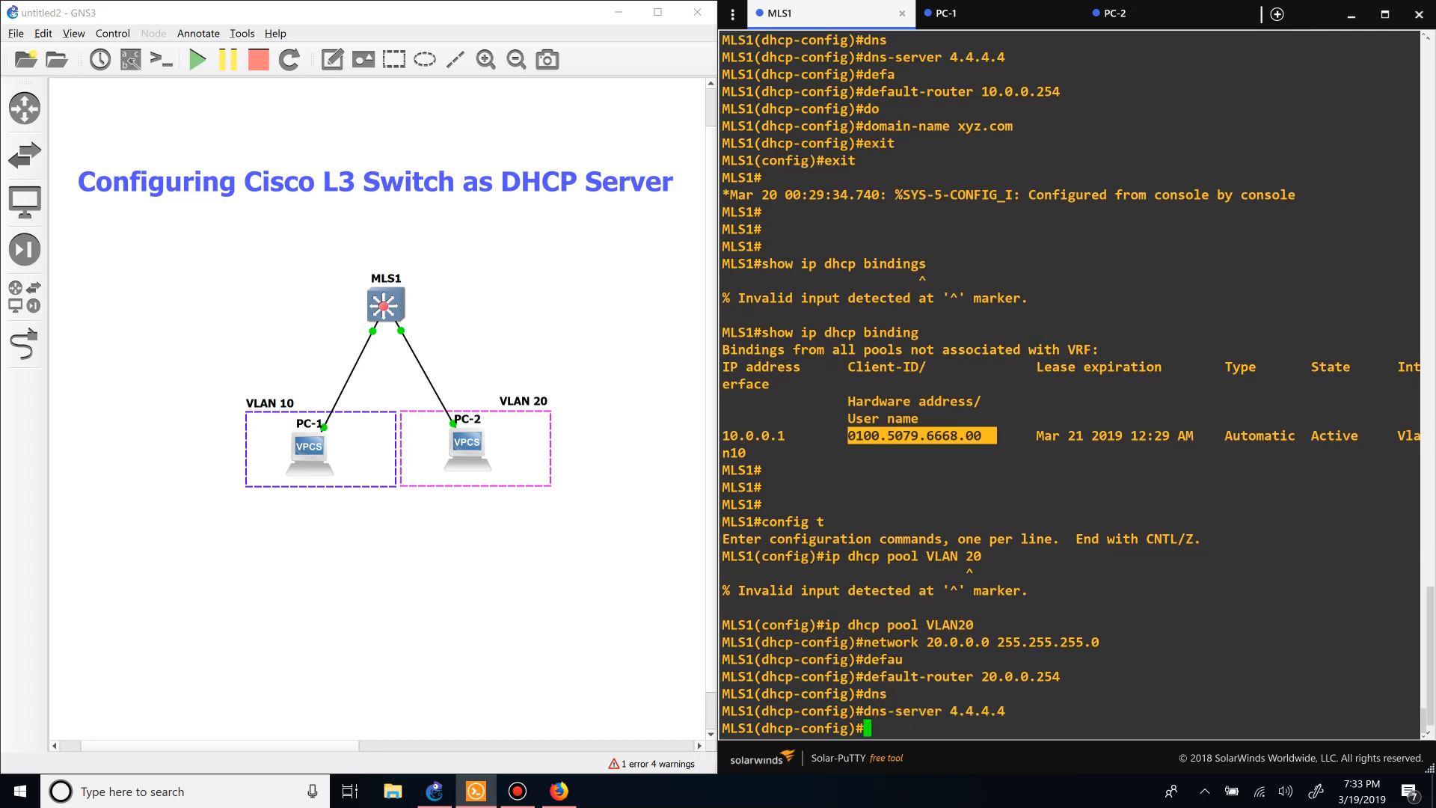
type("domain-name x")
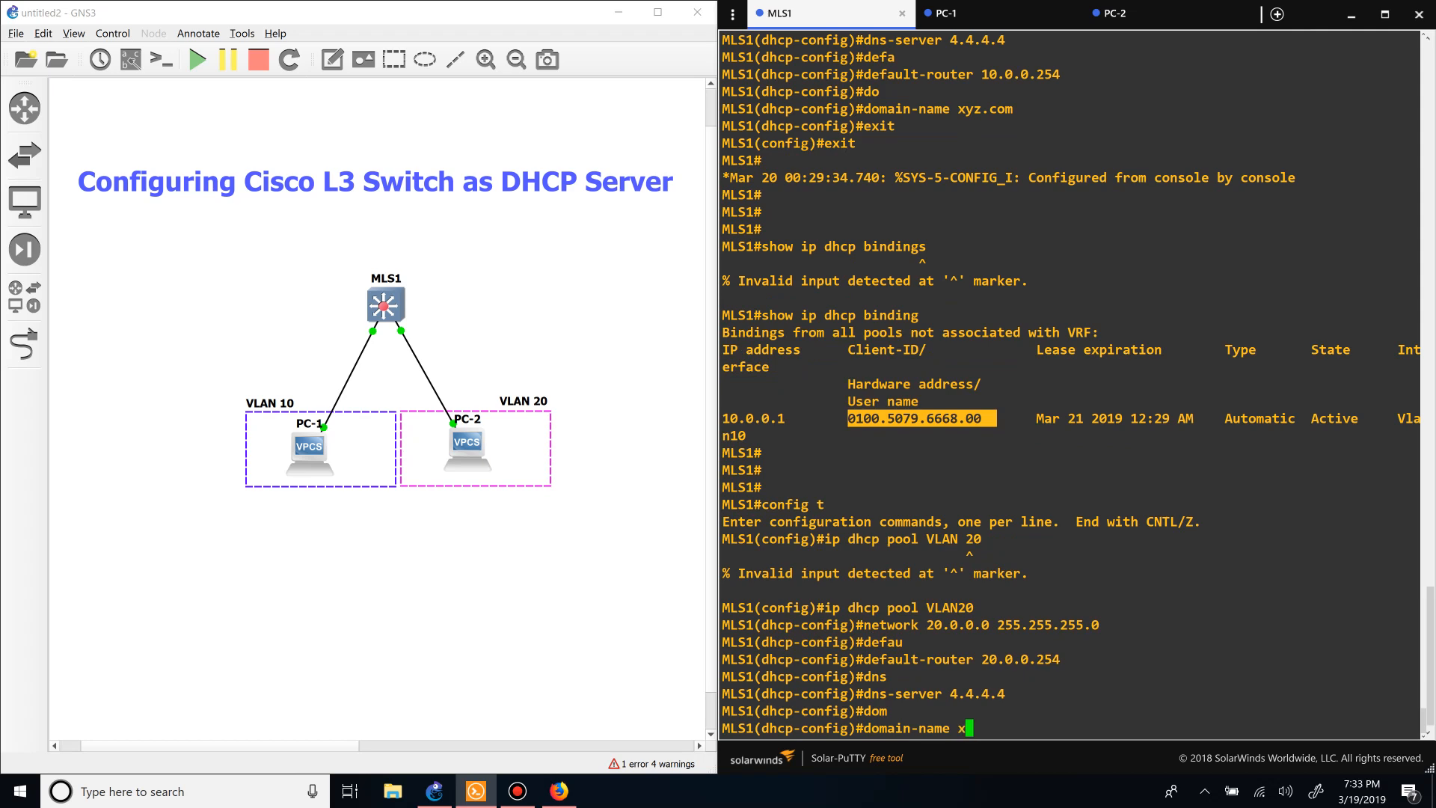
type("yz.com")
type("?")
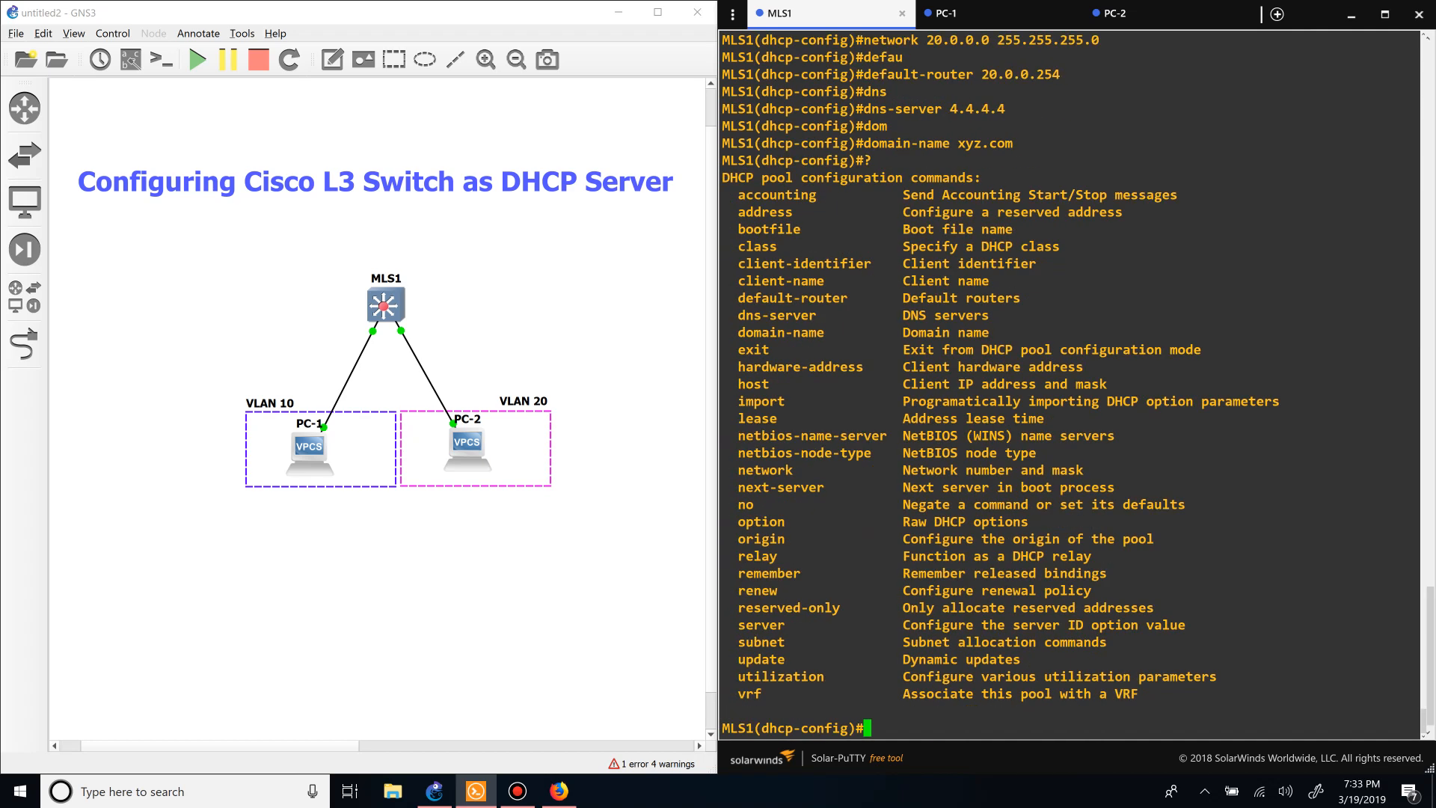
double_click(760, 520)
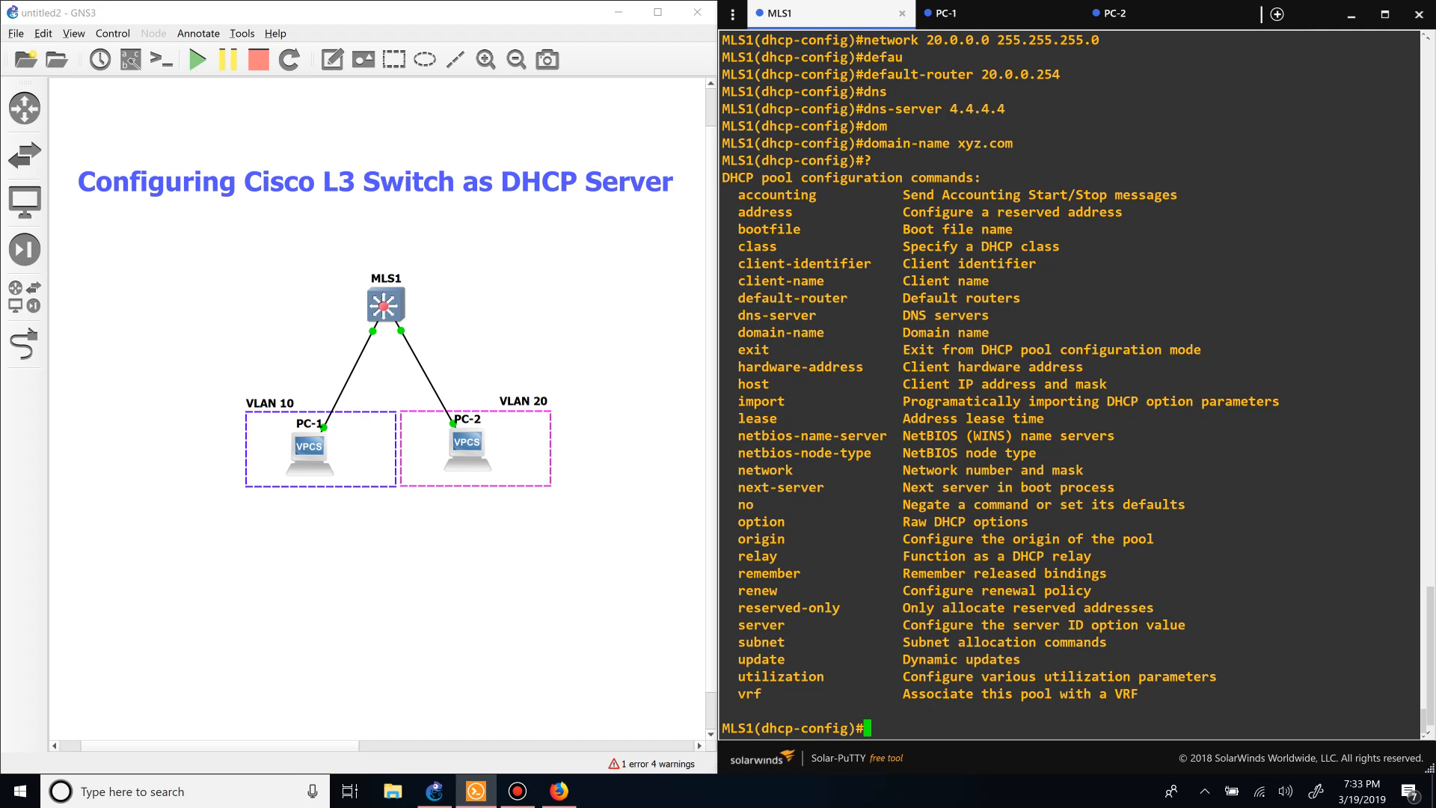
type("exit")
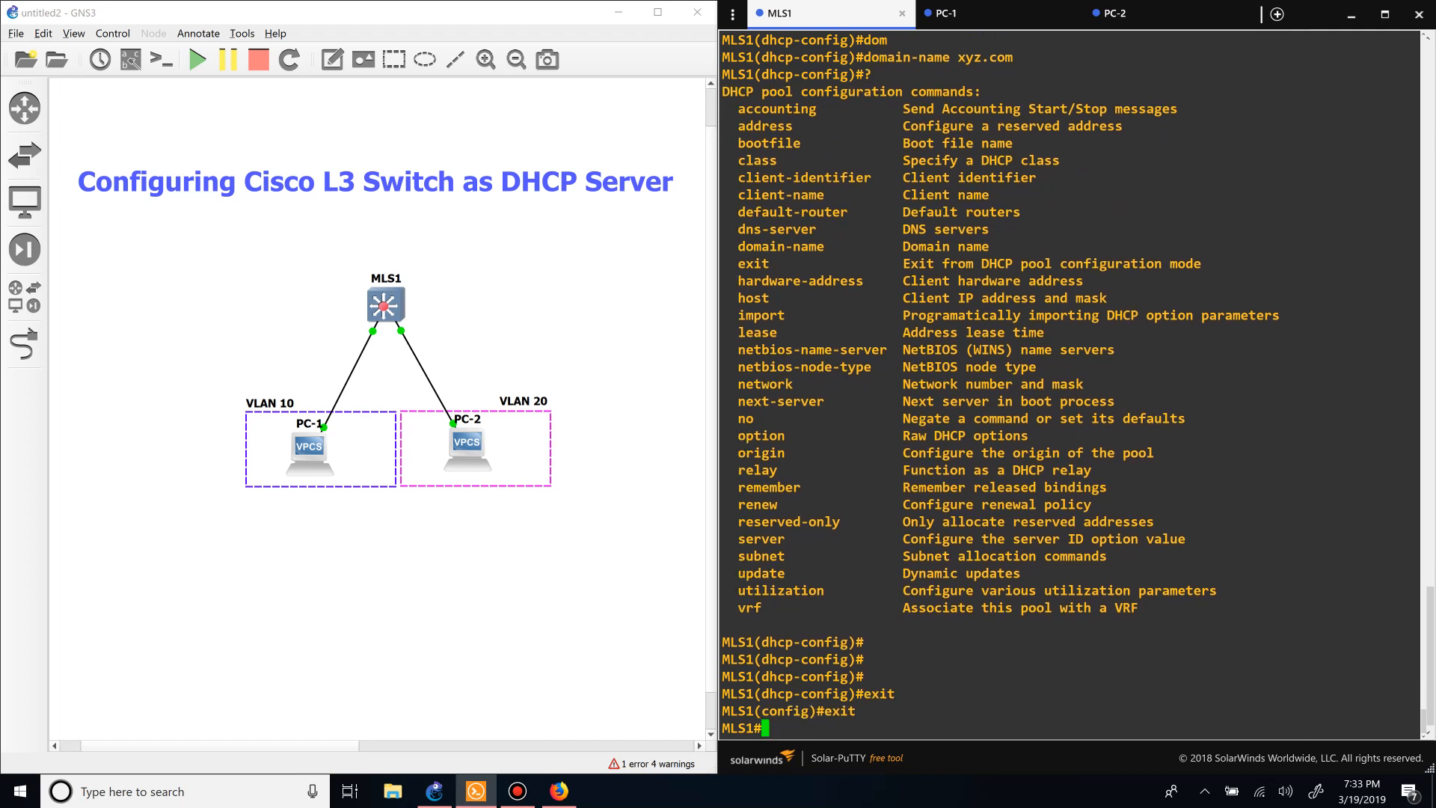
- On PC-2 run dhcp to obtain 20.0.0.1/24 and ping gateway 20.0.0.254 successfully
left_click(1115, 14)
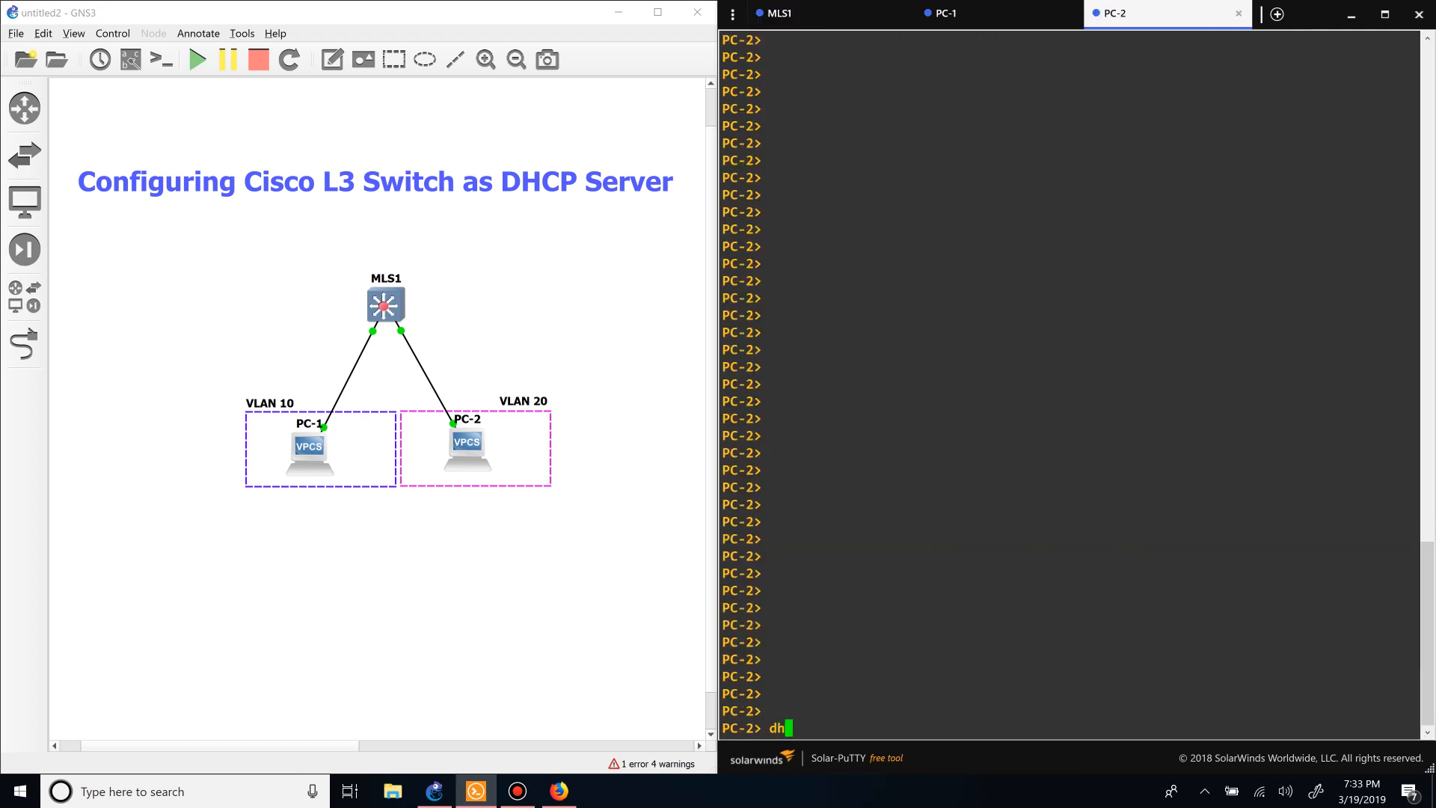
type("cp")
type("ping 20.0.0.254")
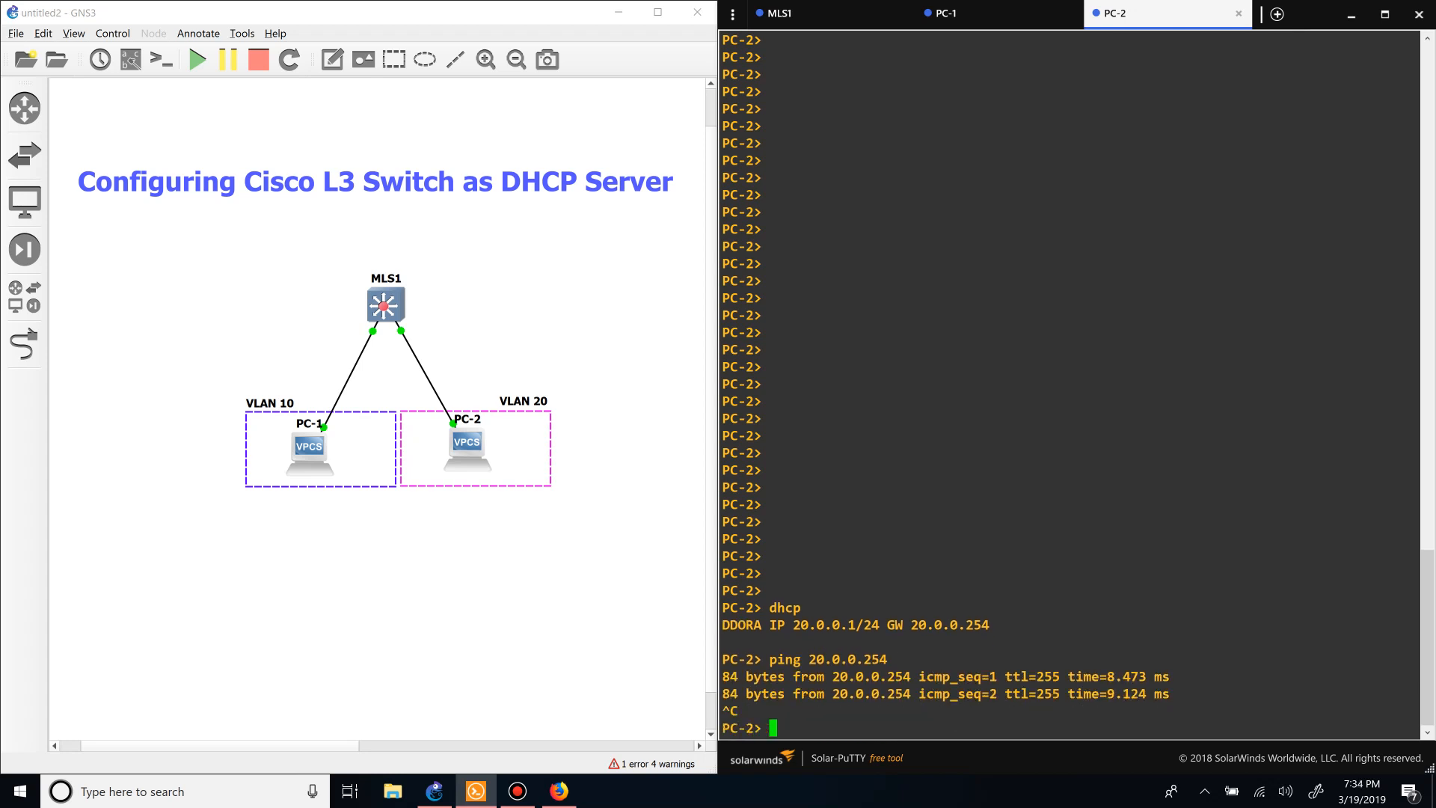
- Return to MLS1 and enter 'show ip dhcp binding' without running it yet
left_click(829, 13)
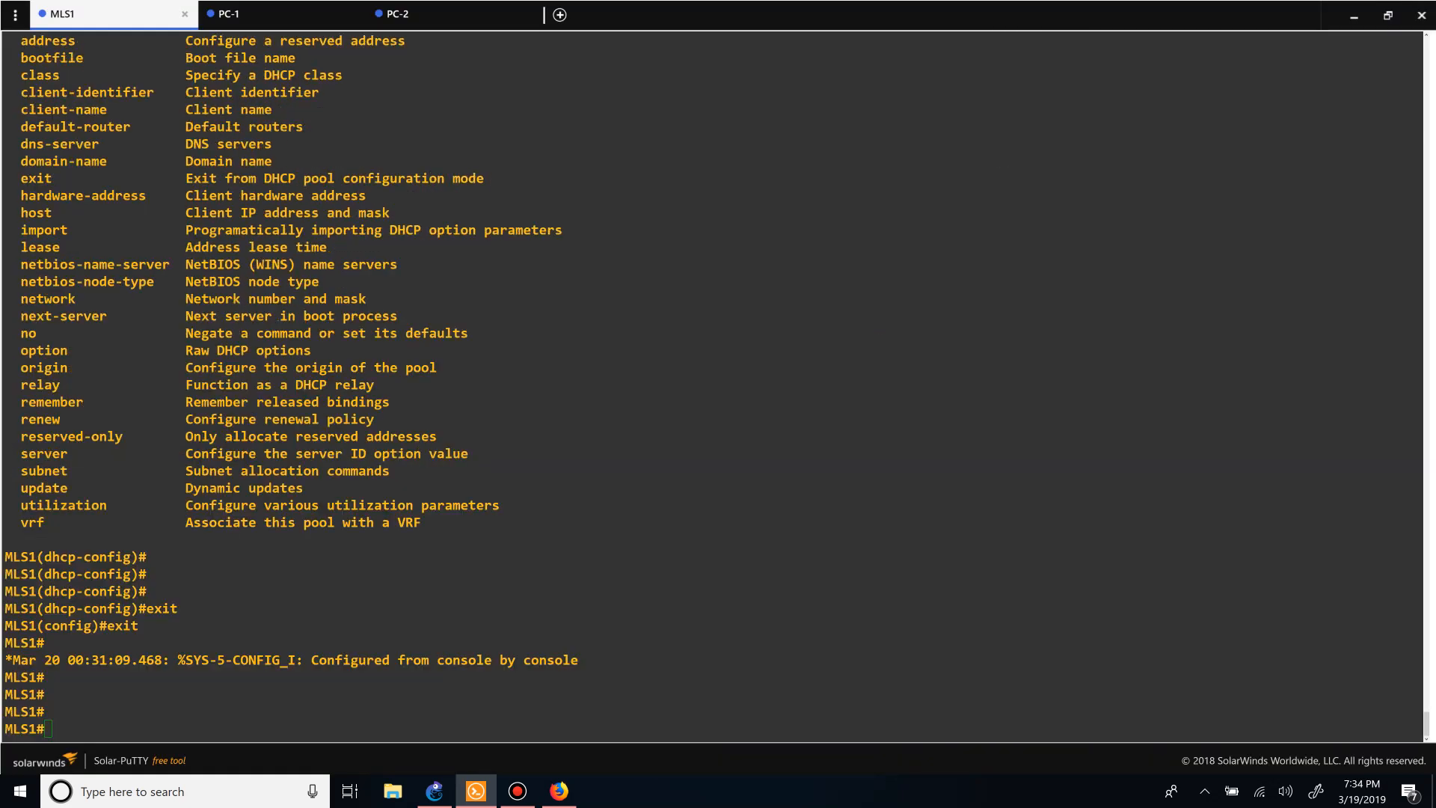
type("show ip")
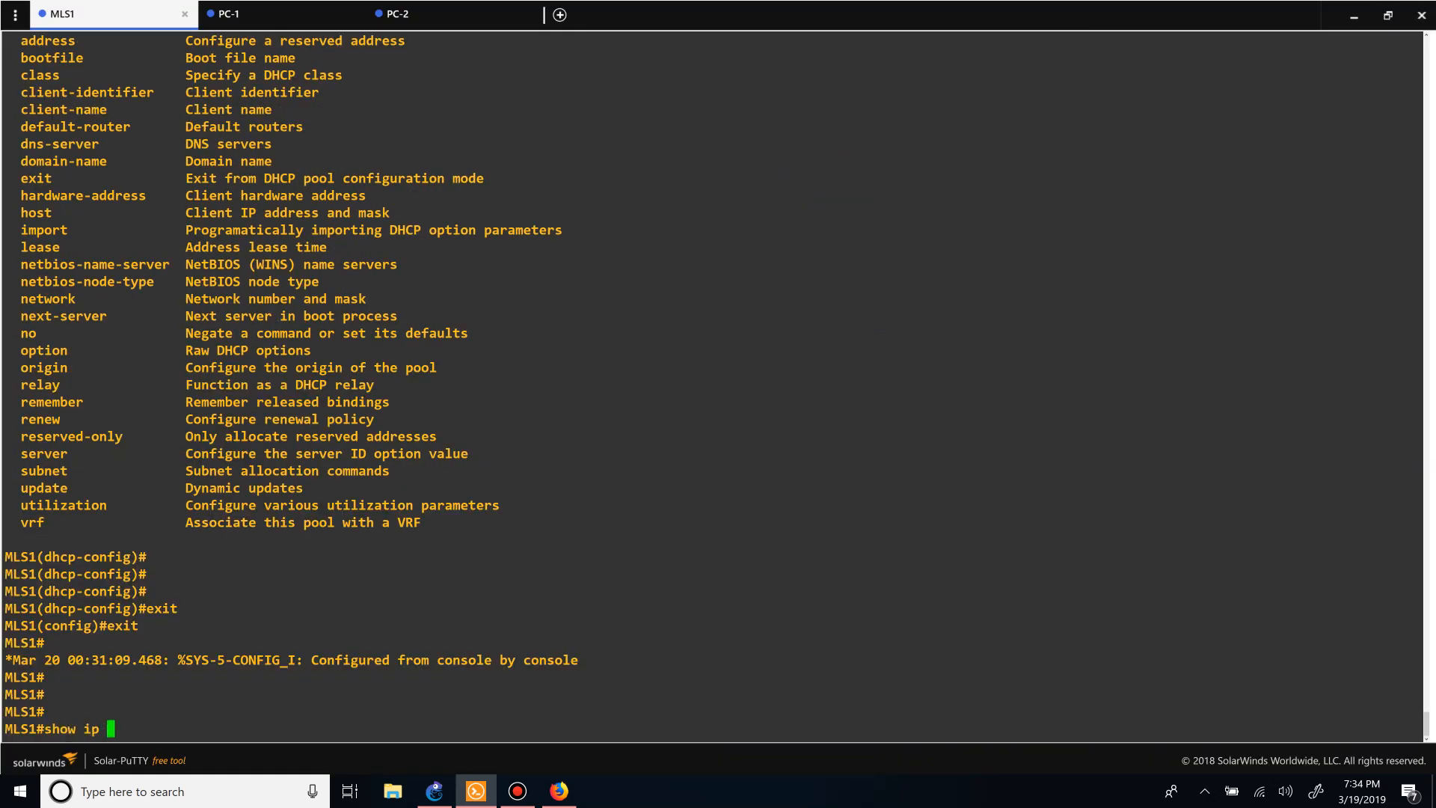
type("dhcp binding")
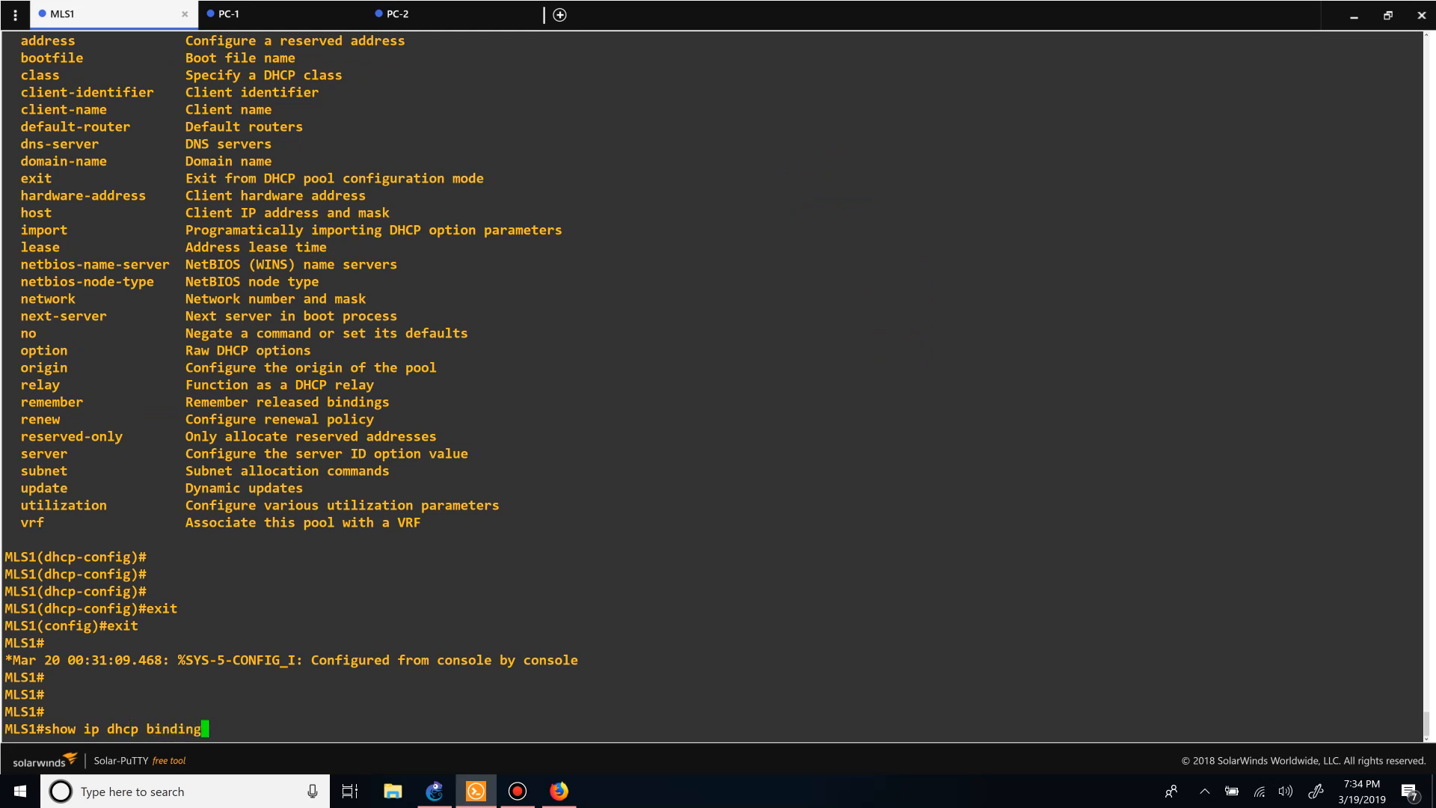